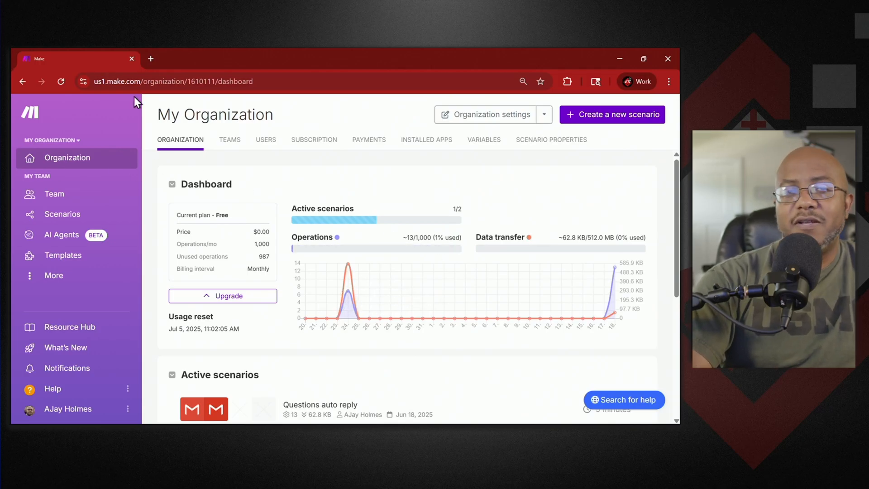
{"action": "mouse_move", "coordinate": [211, 188]}
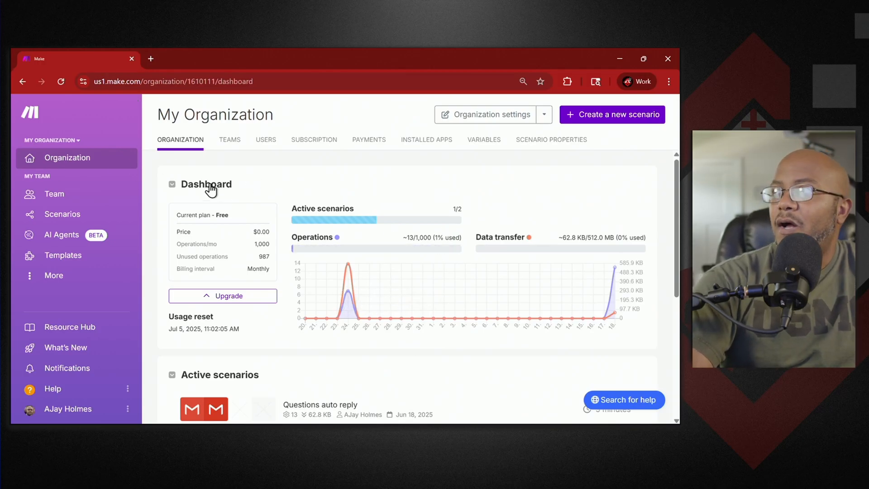
{"action": "mouse_move", "coordinate": [612, 114]}
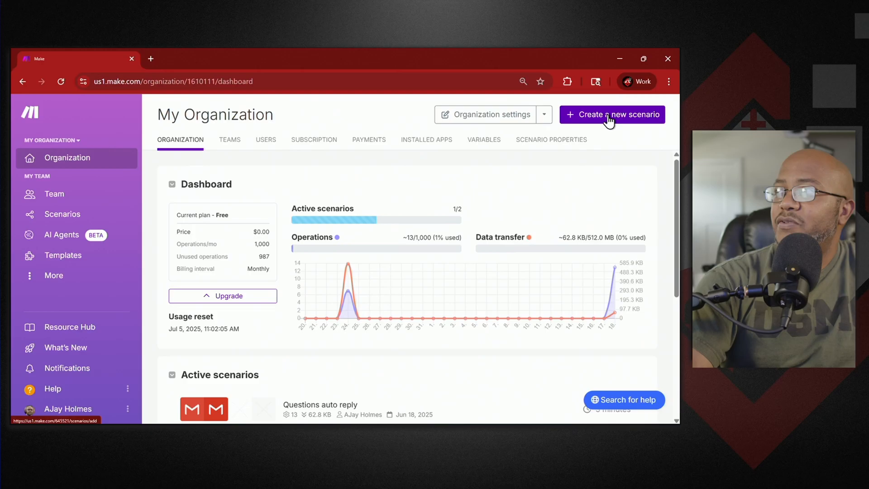
Start a blank scenario and name it 'Check for YouTube Messages'.
{"action": "left_click", "coordinate": [612, 114]}
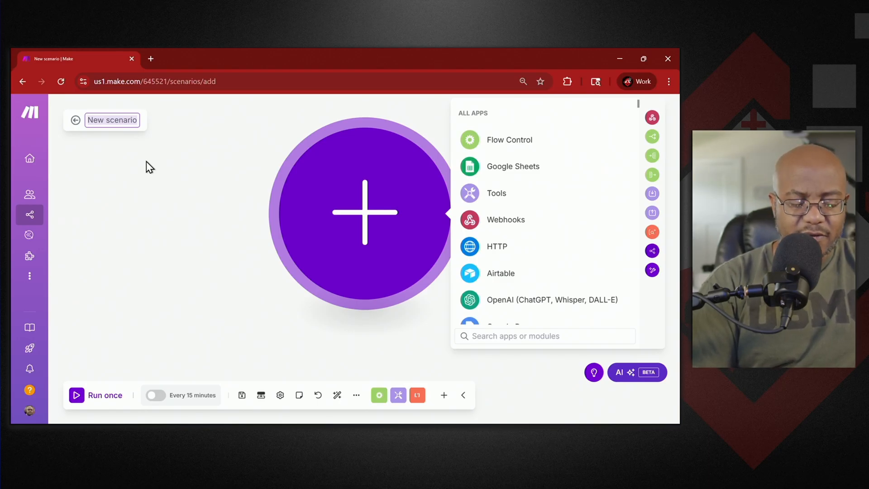
{"action": "type", "text": "C"}
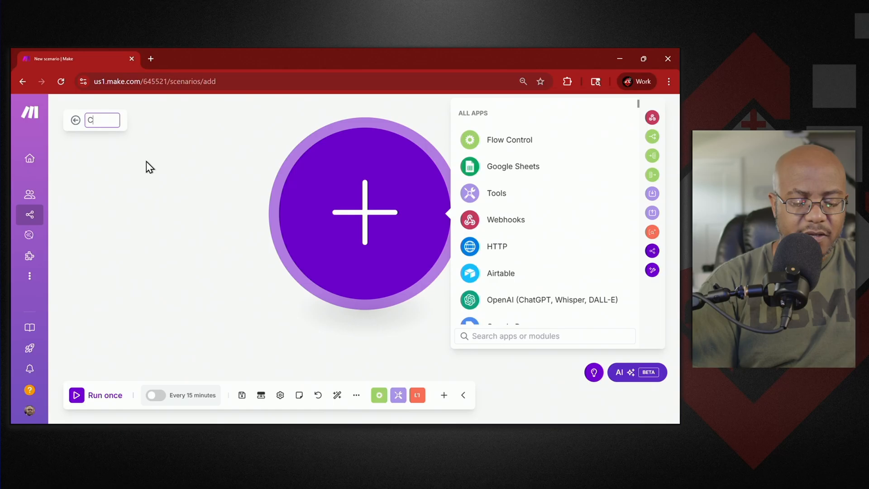
{"action": "type", "text": "heck for"}
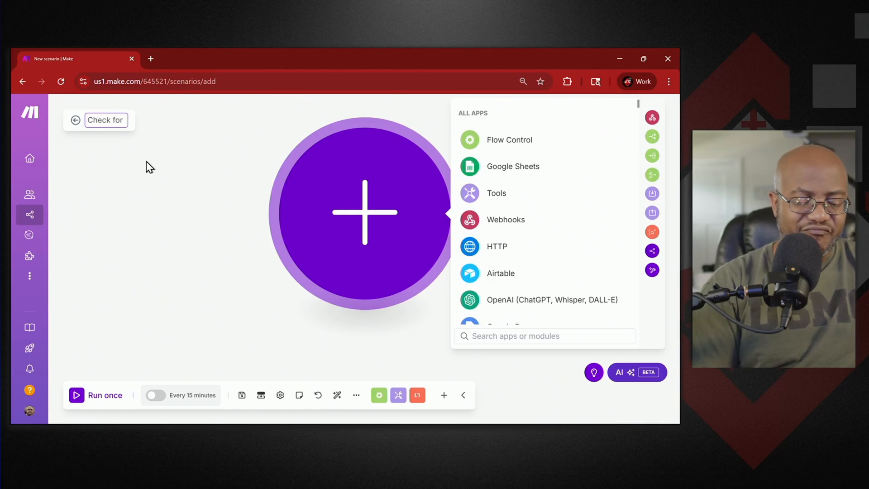
{"action": "type", "text": "YouTube Messages"}
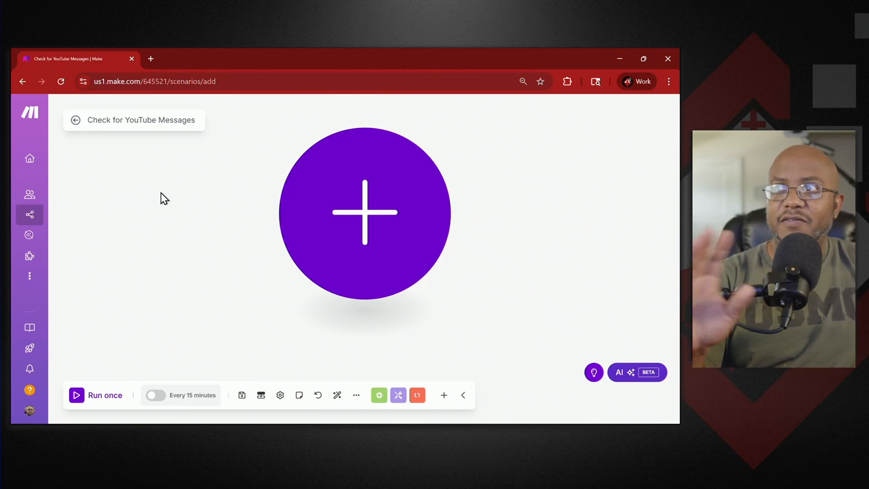
{"action": "mouse_move", "coordinate": [383, 282]}
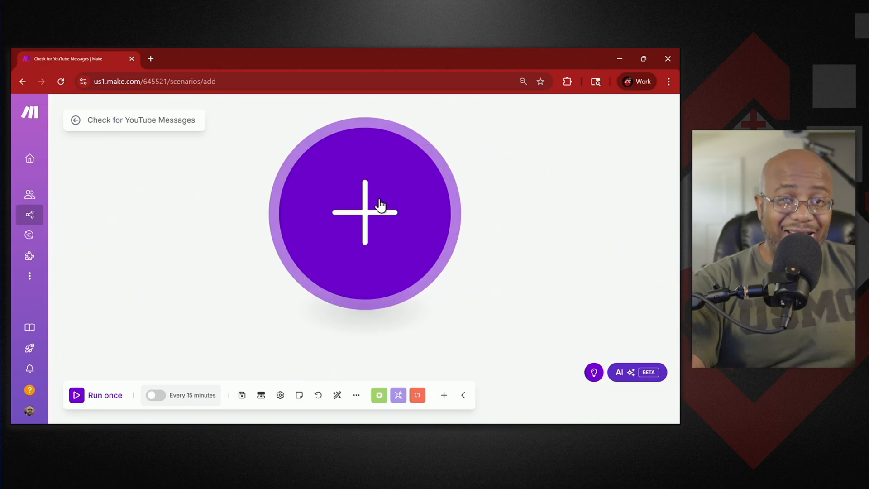
{"action": "mouse_move", "coordinate": [384, 227]}
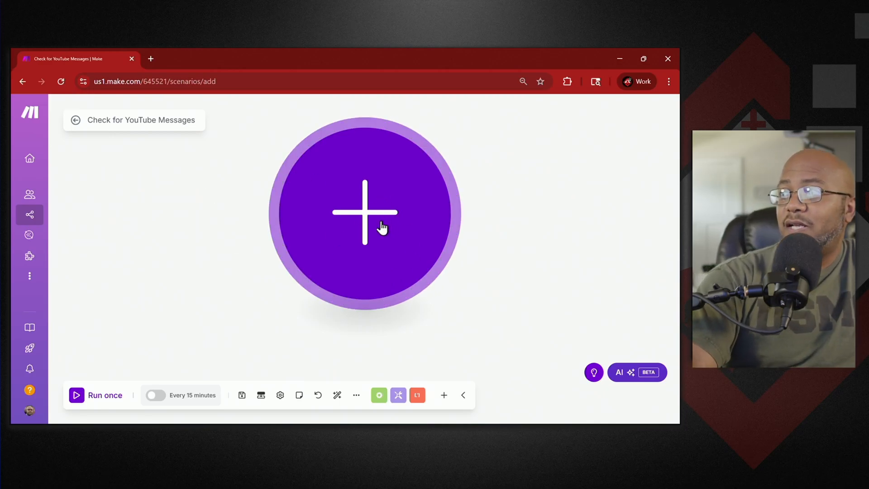
Search 'gmail' in the module picker and pick the Watch Emails trigger as the first module.
{"action": "left_click", "coordinate": [365, 213]}
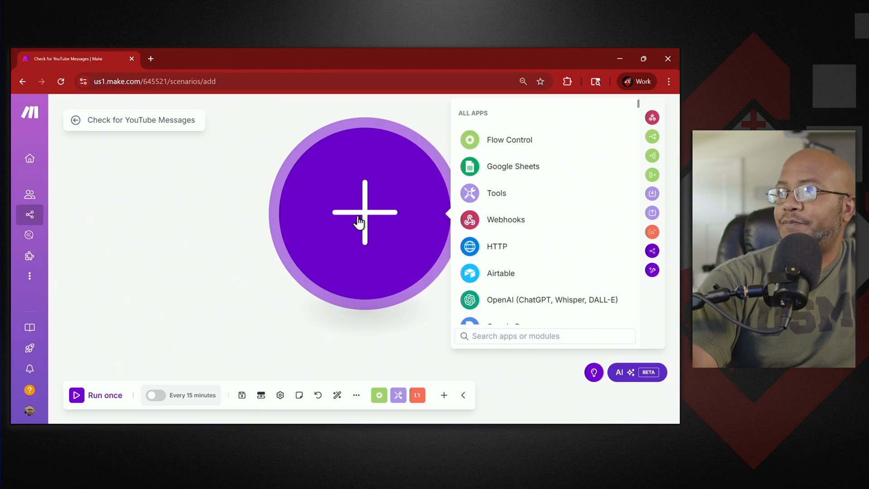
{"action": "mouse_move", "coordinate": [522, 350]}
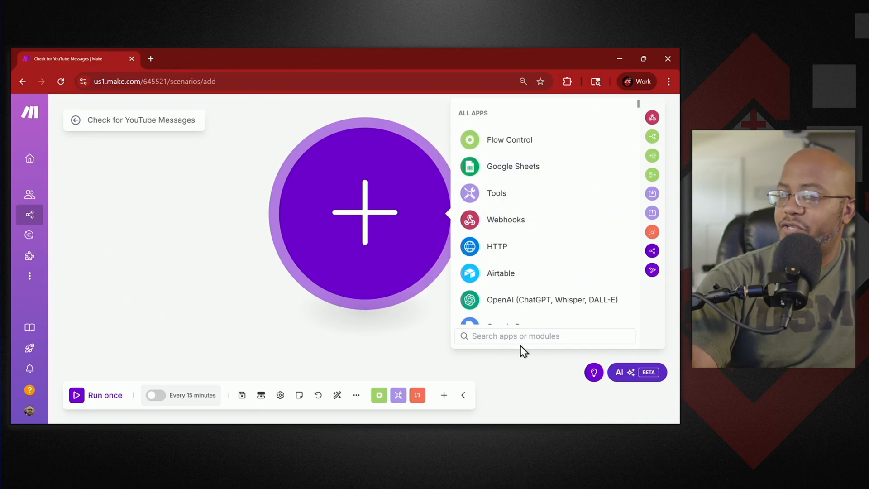
{"action": "type", "text": "gmail"}
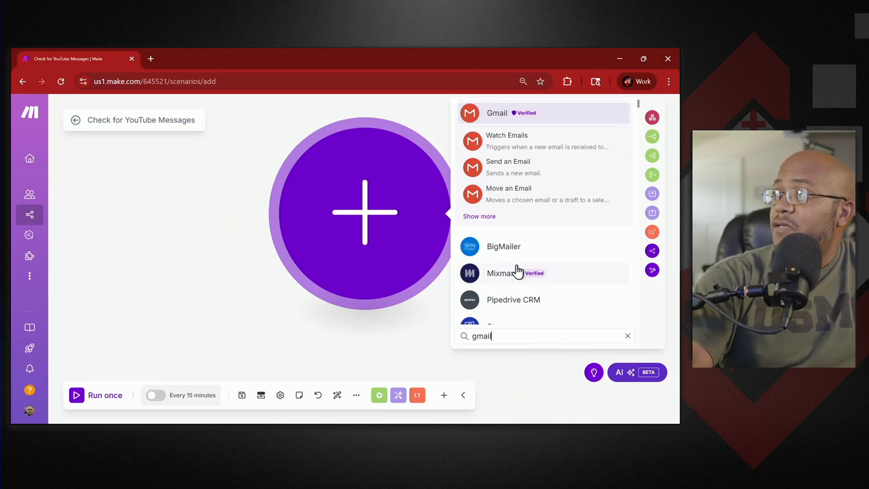
{"action": "mouse_move", "coordinate": [579, 119]}
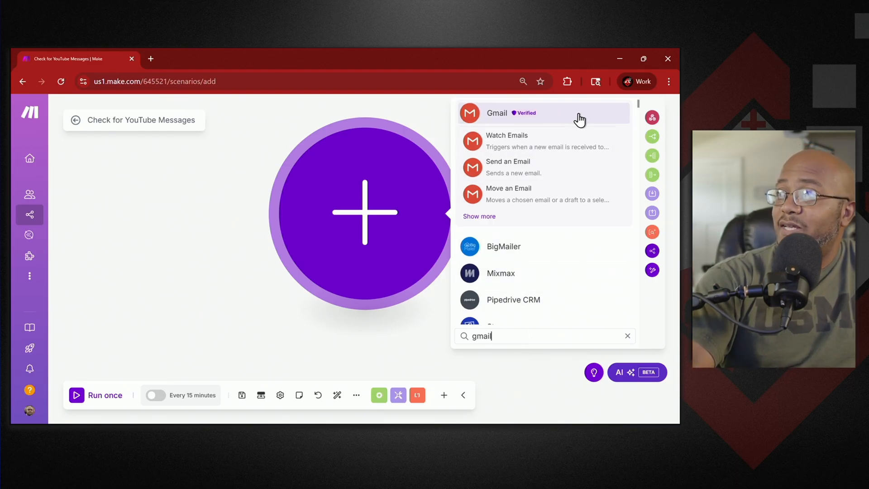
{"action": "mouse_move", "coordinate": [501, 217]}
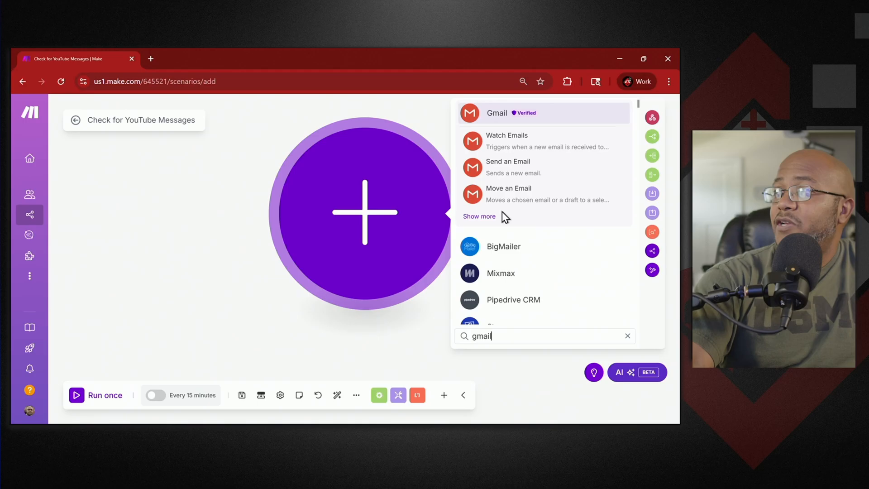
{"action": "left_click", "coordinate": [496, 112]}
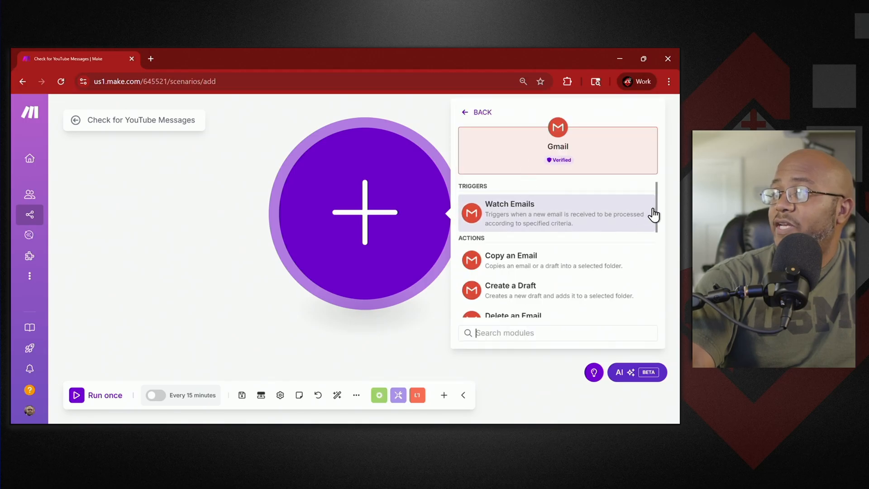
{"action": "scroll", "scroll_direction": "down", "scroll_amount": 3}
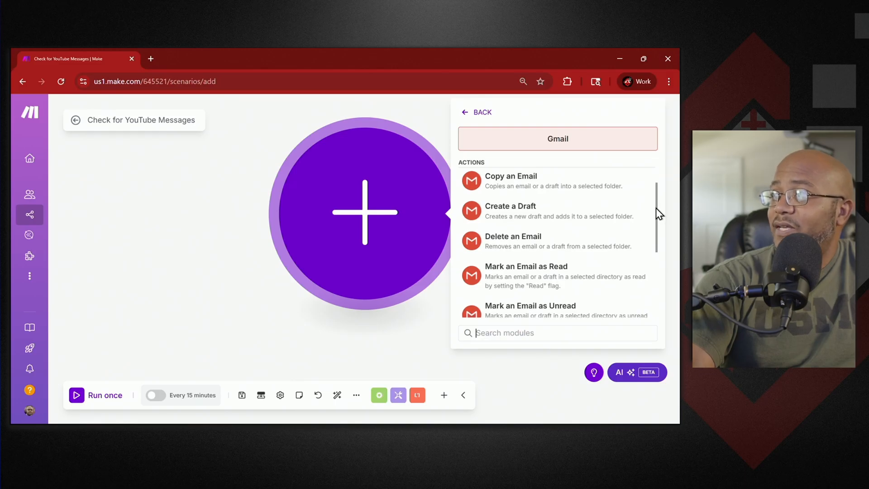
{"action": "scroll", "scroll_direction": "down", "scroll_amount": 3}
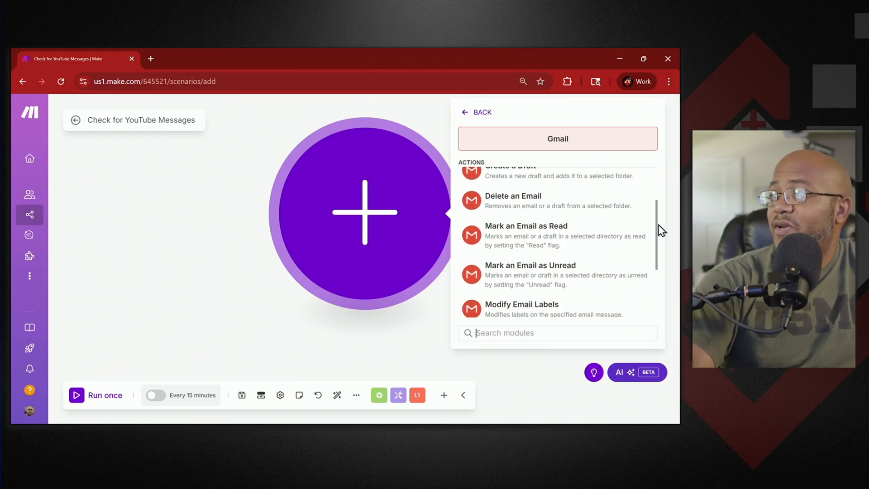
{"action": "scroll", "scroll_direction": "down", "scroll_amount": 3}
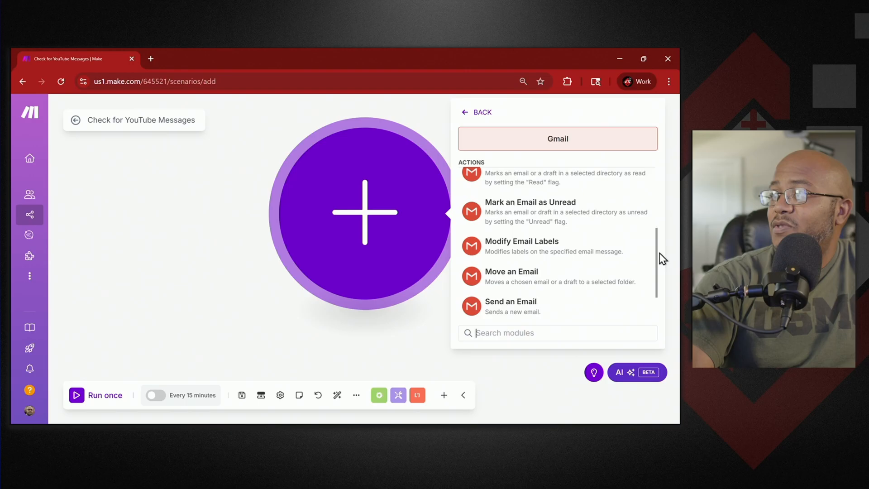
{"action": "scroll", "scroll_direction": "down", "scroll_amount": 3}
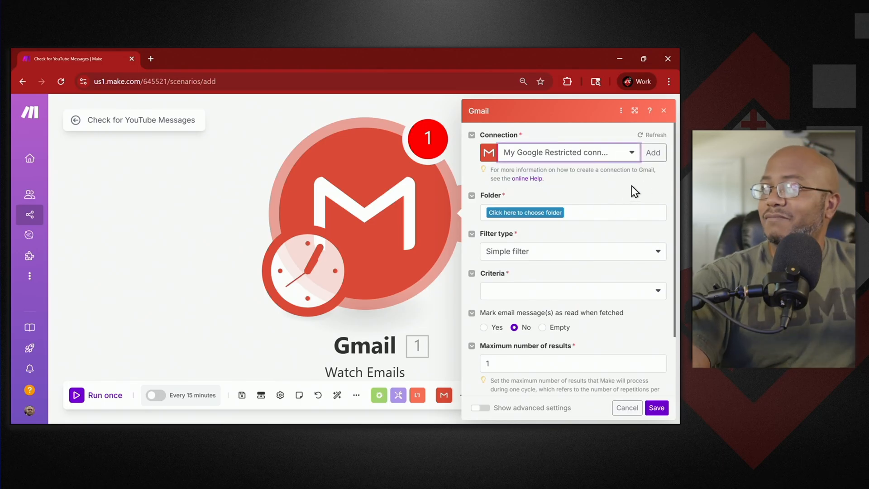
Keep the existing Google connection and set the watched folder to All Mail.
{"action": "left_click", "coordinate": [653, 152]}
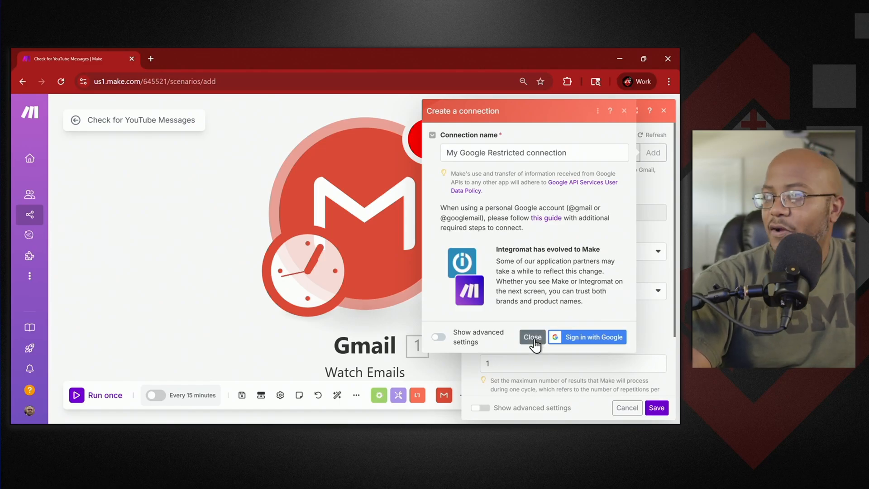
{"action": "left_click", "coordinate": [531, 337]}
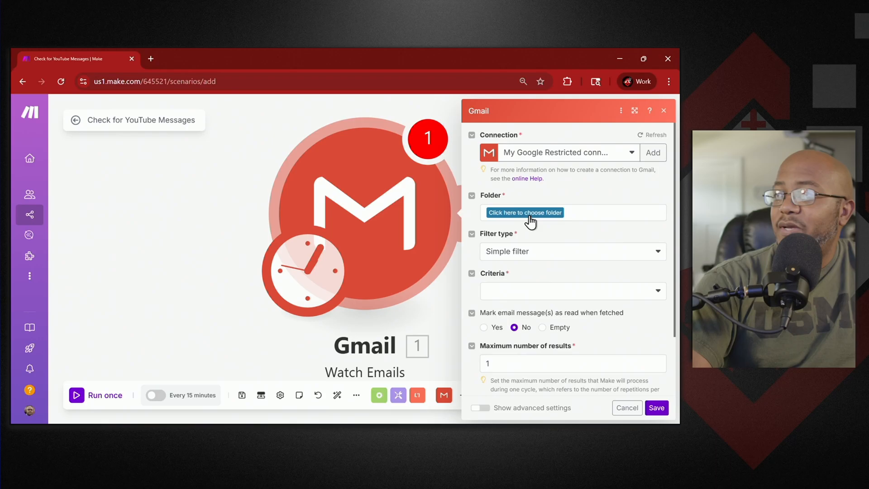
{"action": "left_click", "coordinate": [524, 212]}
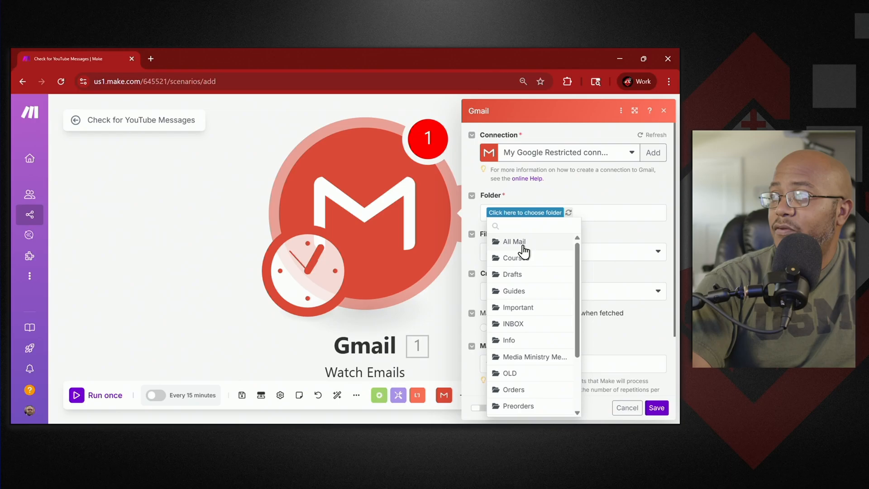
{"action": "left_click", "coordinate": [512, 241]}
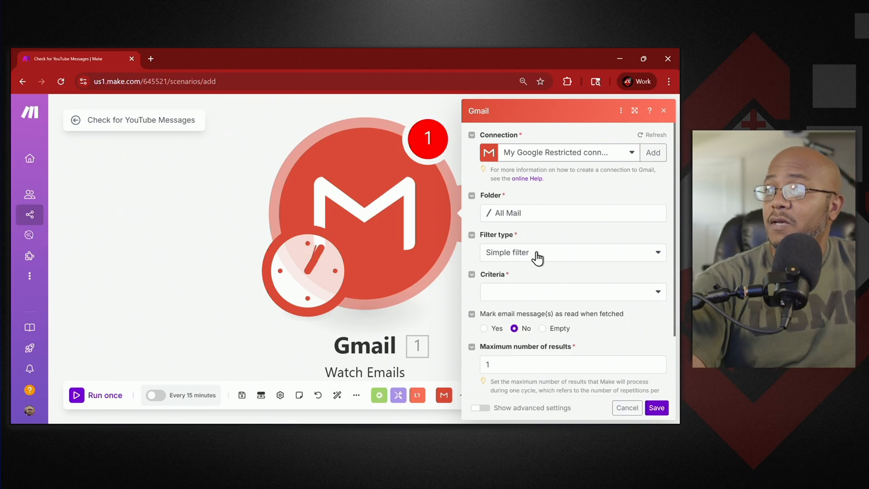
Filter with Gmail query 'to:' the info address, leave emails unread, and save.
{"action": "left_click", "coordinate": [573, 252]}
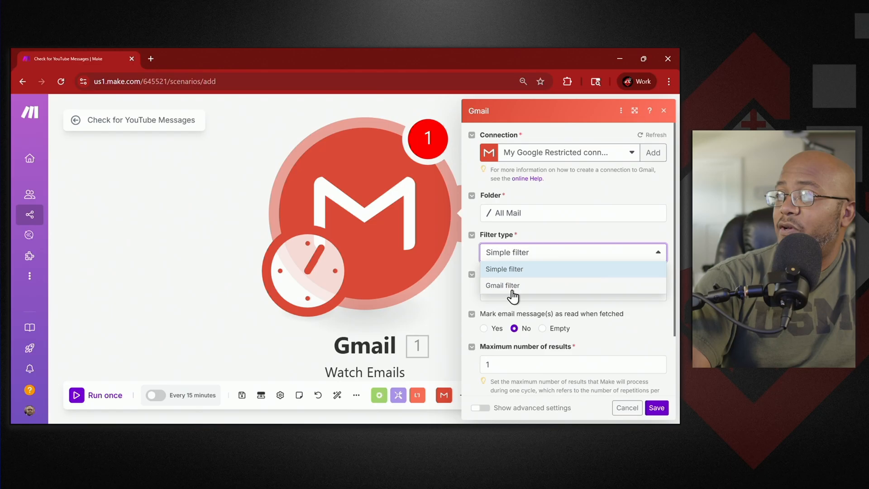
{"action": "left_click", "coordinate": [502, 286]}
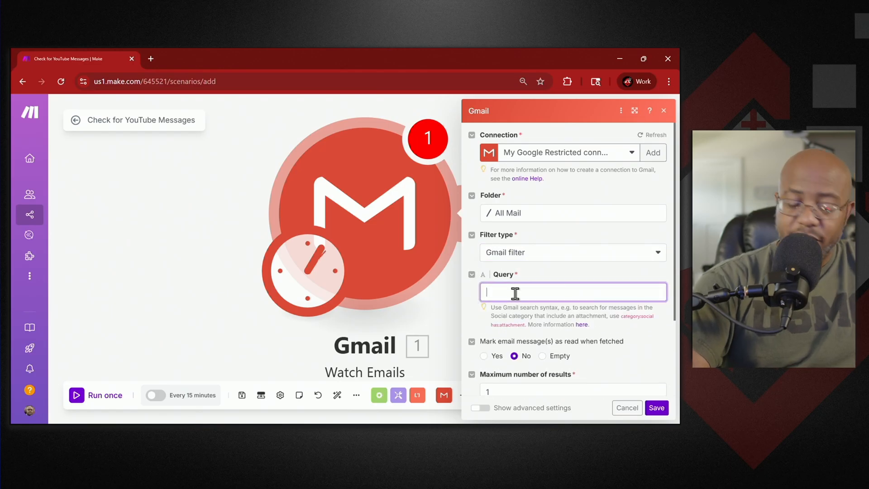
{"action": "type", "text": "t"}
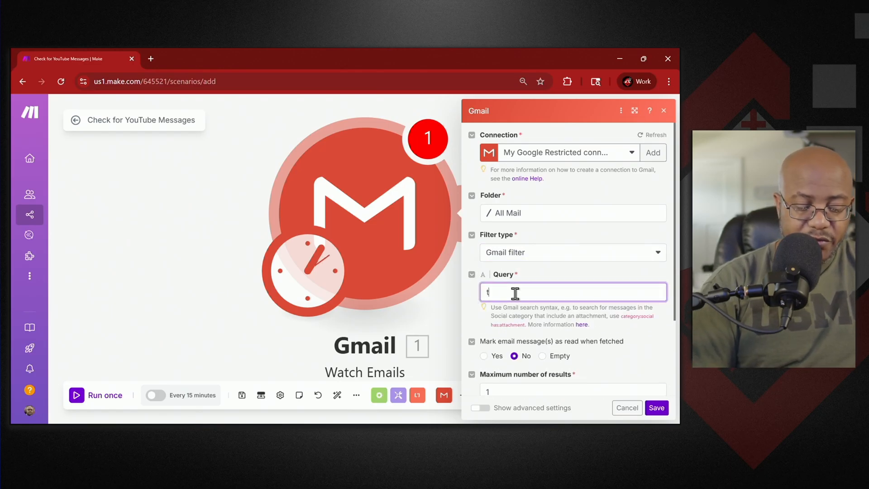
{"action": "type", "text": "o:"}
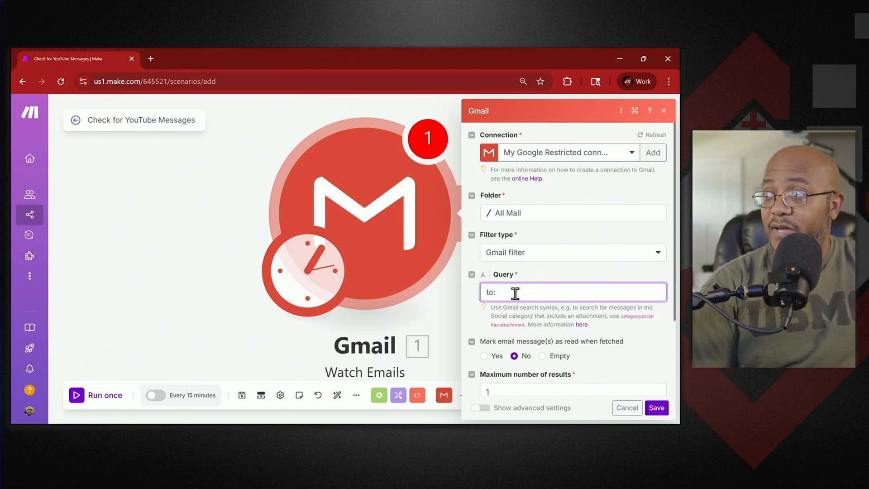
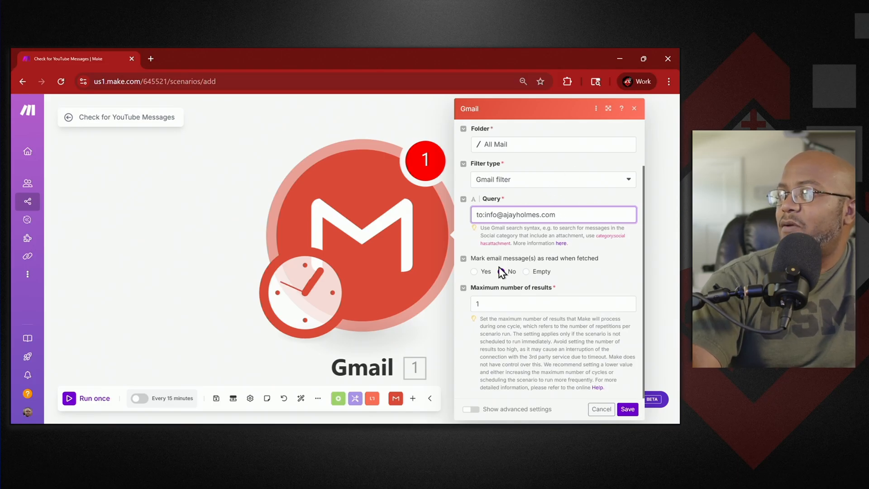
{"action": "left_click", "coordinate": [500, 271]}
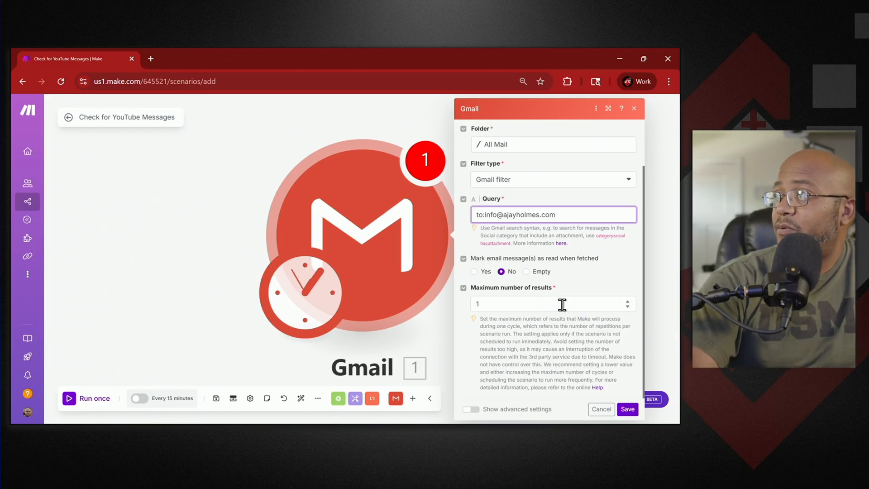
{"action": "mouse_move", "coordinate": [580, 305]}
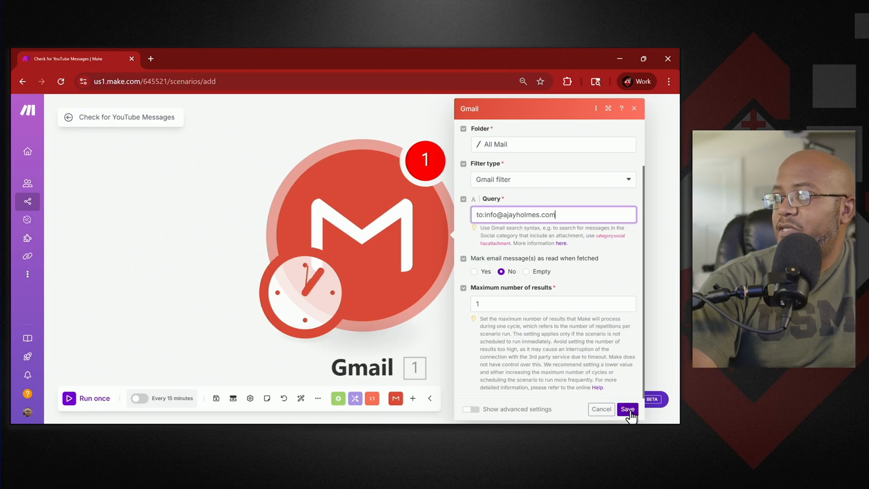
{"action": "left_click", "coordinate": [627, 410]}
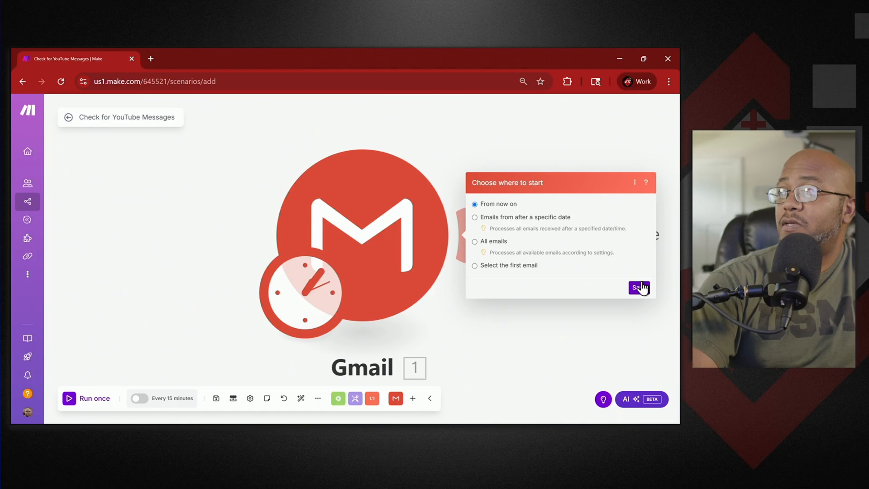
Choose 'From now on' as the starting point and save.
{"action": "left_click", "coordinate": [639, 288]}
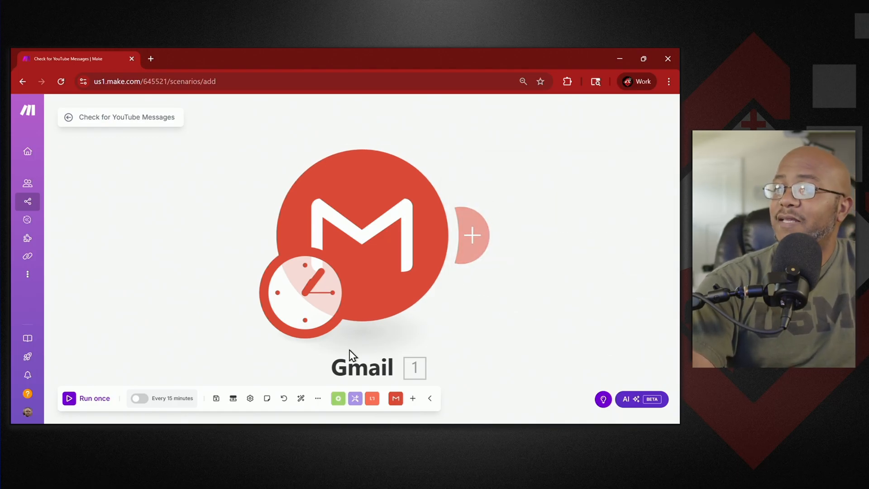
{"action": "mouse_move", "coordinate": [472, 234]}
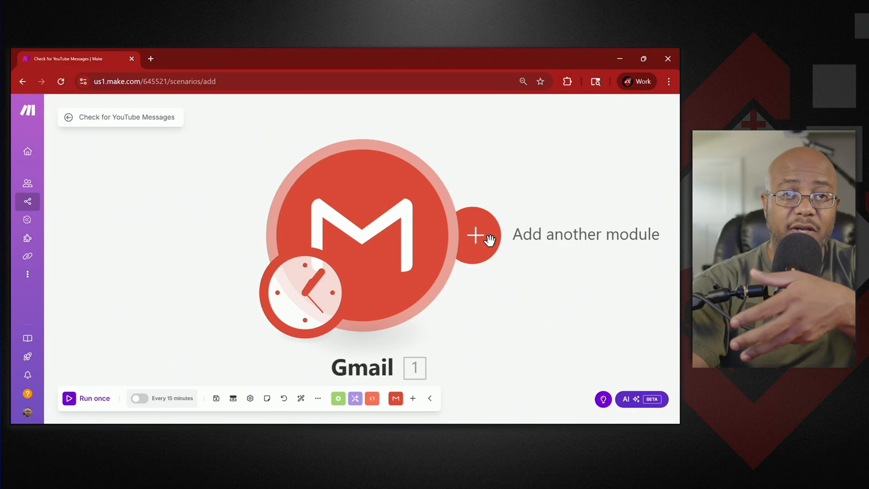
Add a Gmail Send an Email action after the Watch Emails trigger.
{"action": "left_click", "coordinate": [477, 235]}
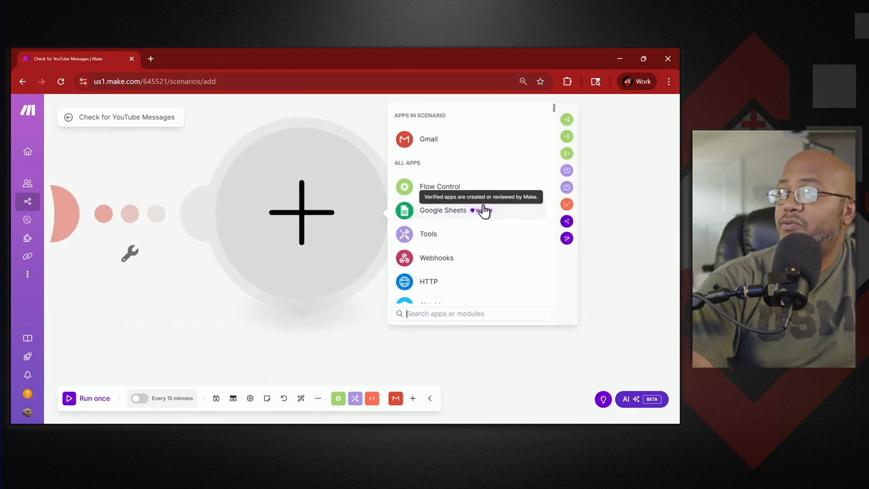
{"action": "left_click", "coordinate": [427, 139]}
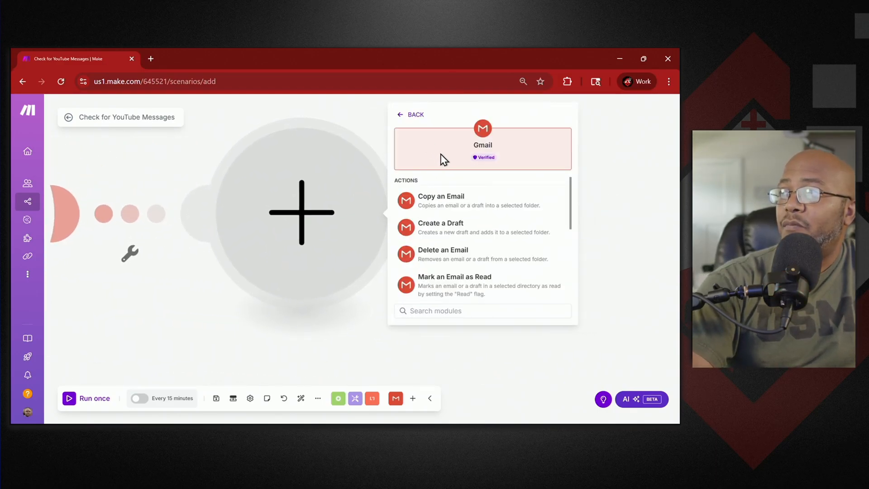
{"action": "scroll", "scroll_direction": "down", "scroll_amount": 3}
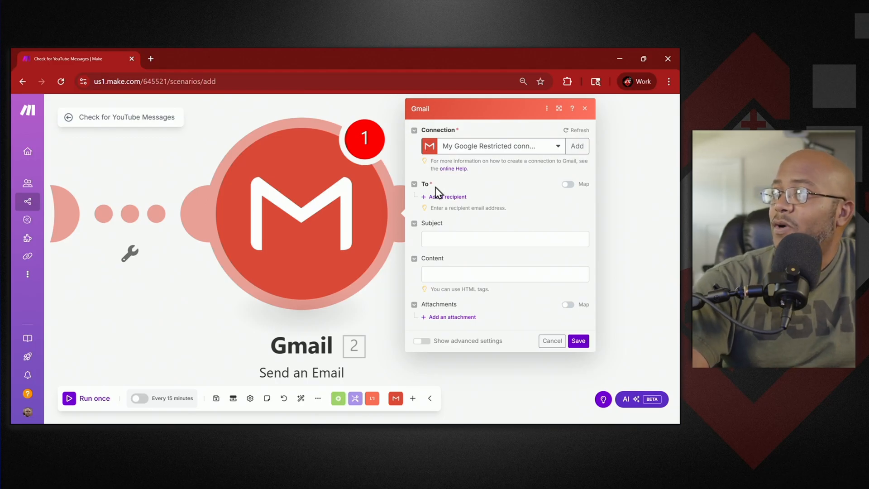
Add a recipient to the reply and select Email address 1 for mapping.
{"action": "left_click", "coordinate": [446, 196]}
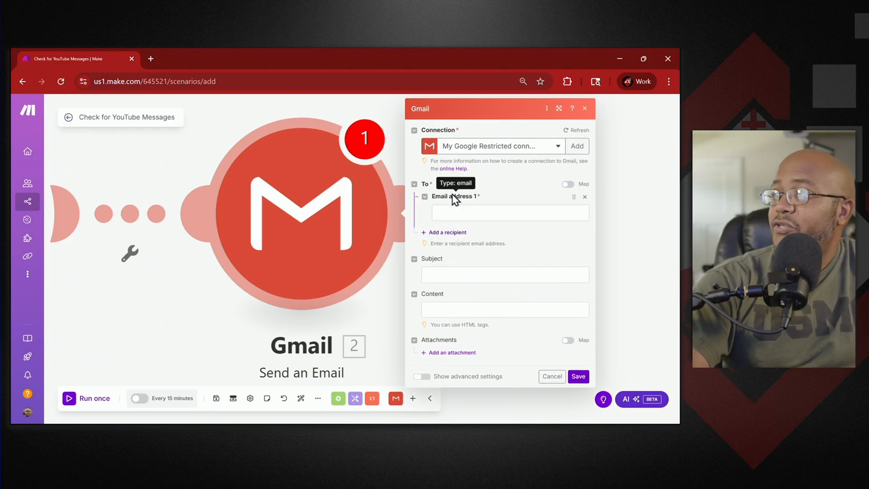
{"action": "left_click", "coordinate": [509, 213]}
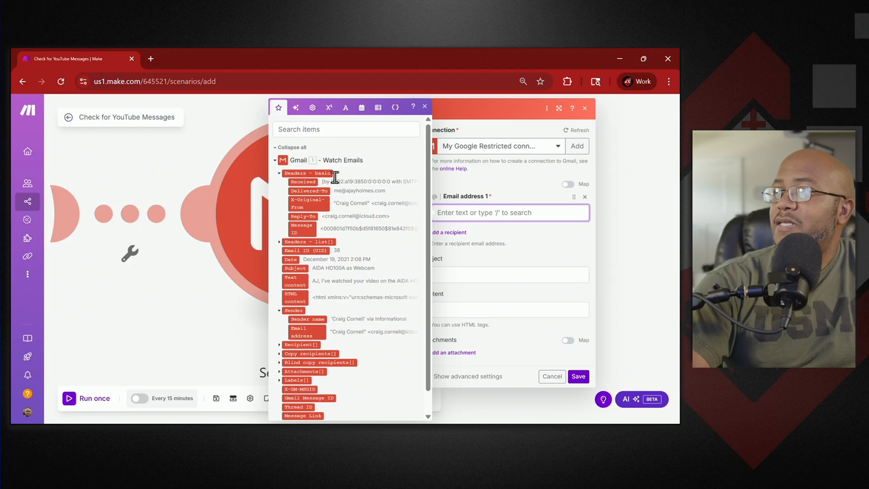
{"action": "mouse_move", "coordinate": [308, 332]}
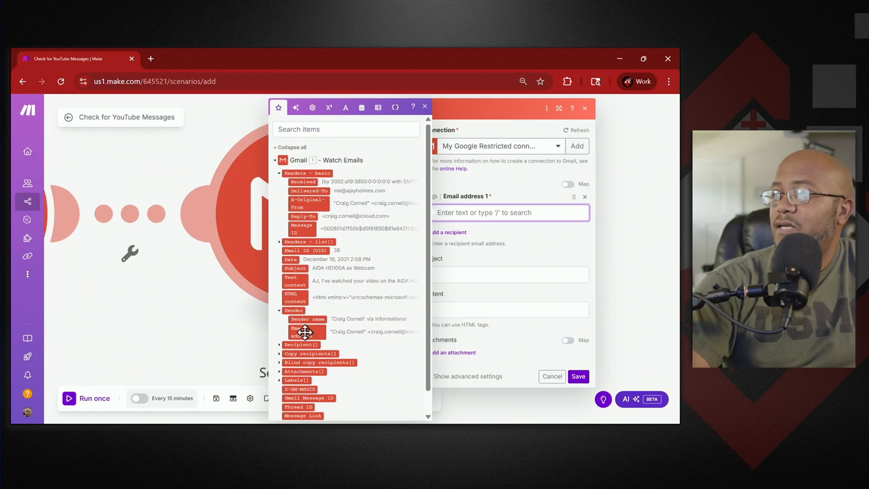
{"action": "mouse_move", "coordinate": [306, 333]}
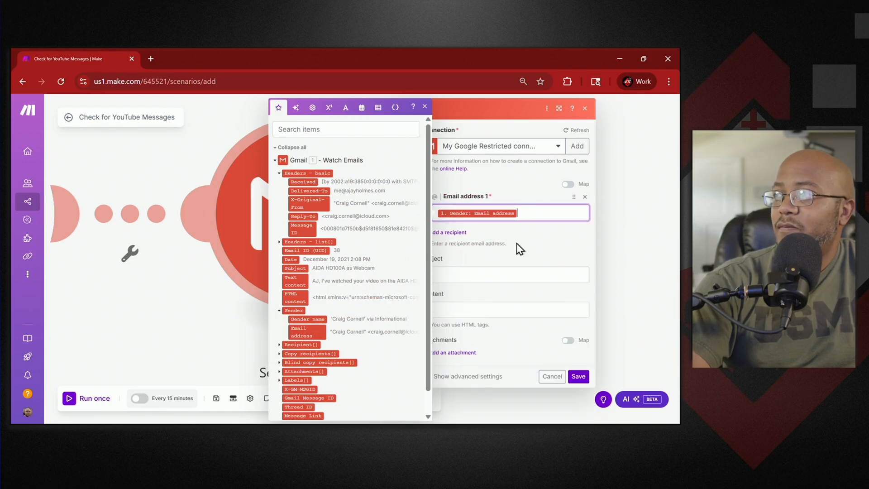
{"action": "mouse_move", "coordinate": [523, 233]}
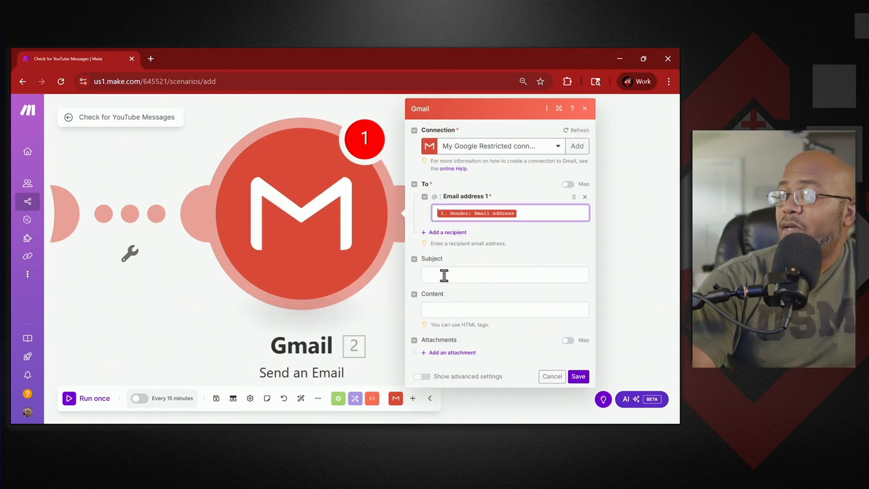
Enter 'Automated Reply - Email Confirmation' as the reply email's subject.
{"action": "left_click", "coordinate": [504, 274]}
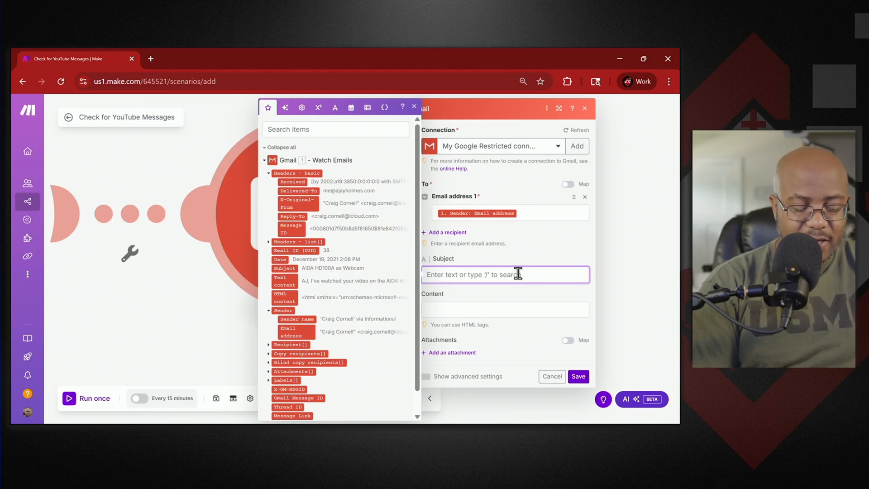
{"action": "type", "text": "Thank"}
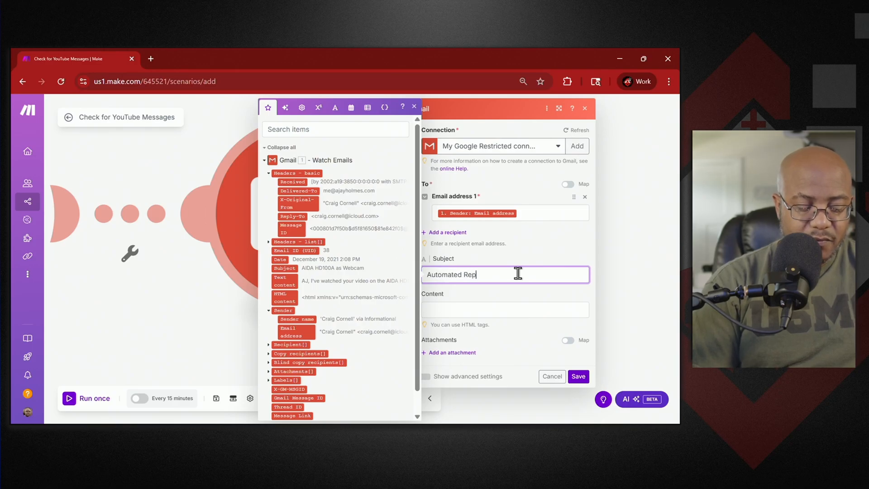
{"action": "type", "text": "ly"}
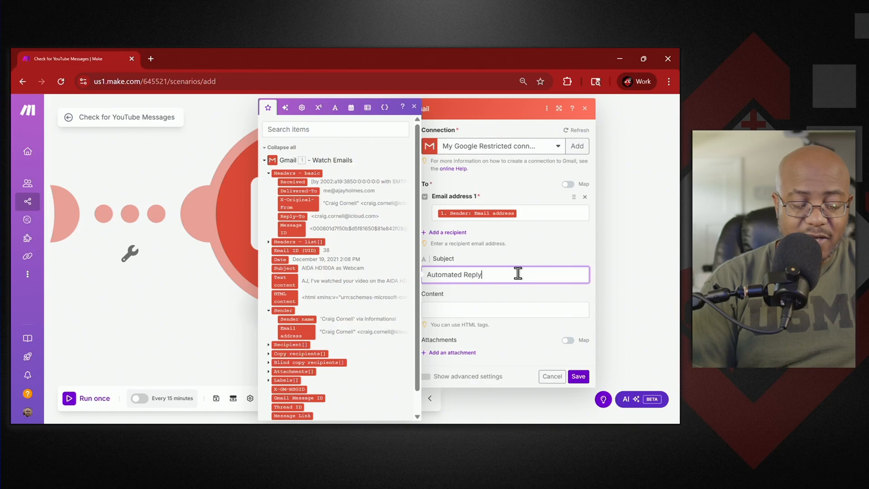
{"action": "type", "text": "- Thank"}
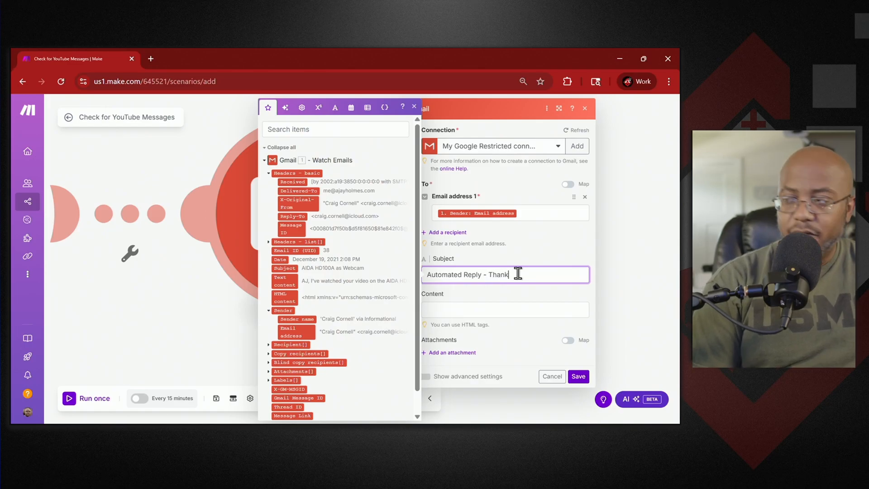
{"action": "type", "text": "We"}
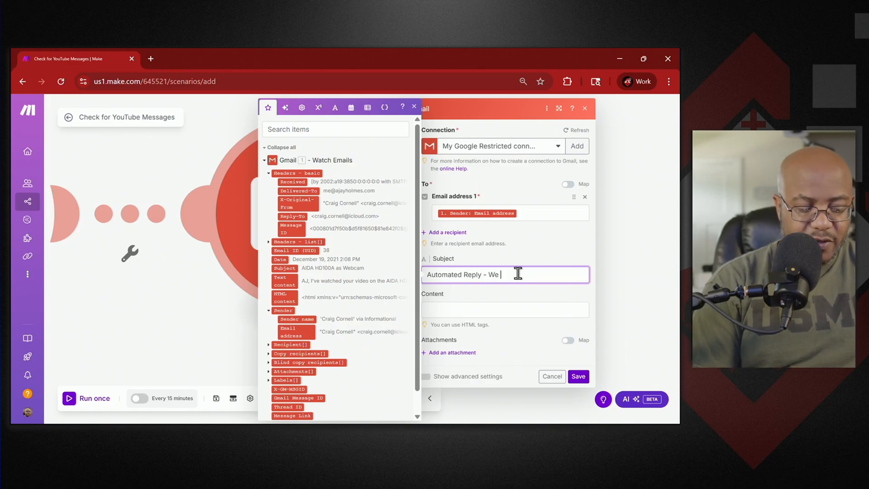
{"action": "type", "text": "Received Your"}
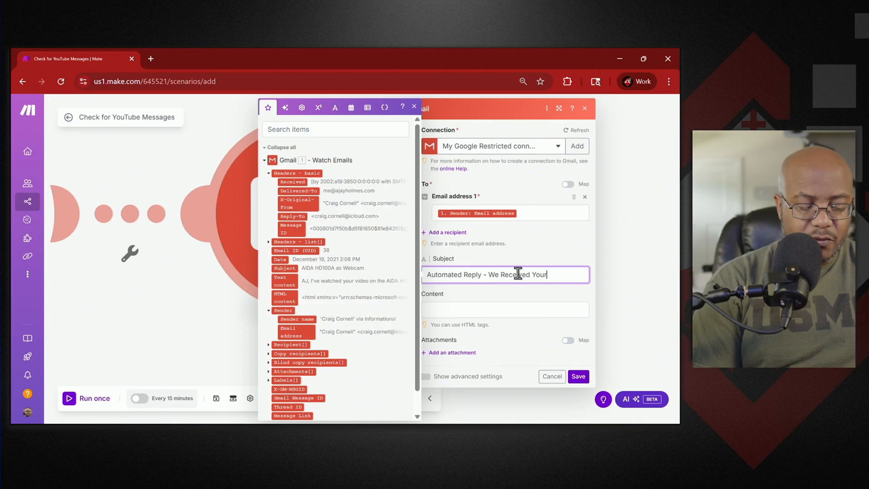
{"action": "type", "text": "Email"}
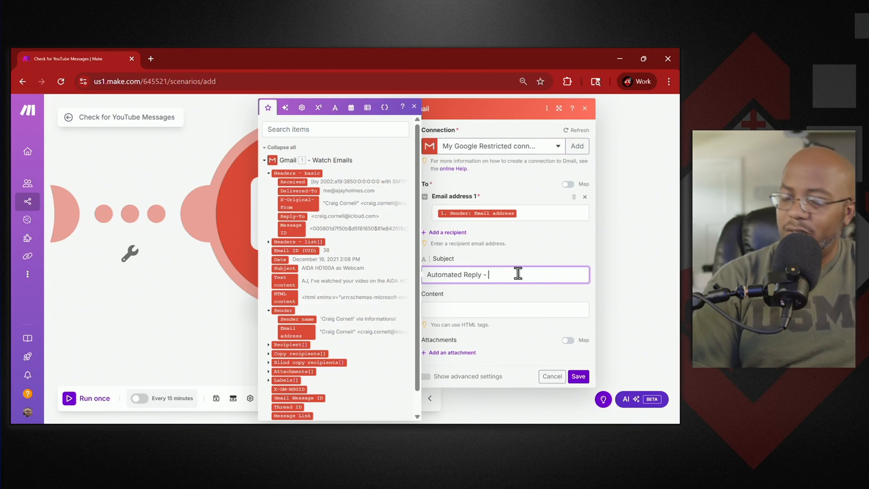
{"action": "type", "text": "Email Co"}
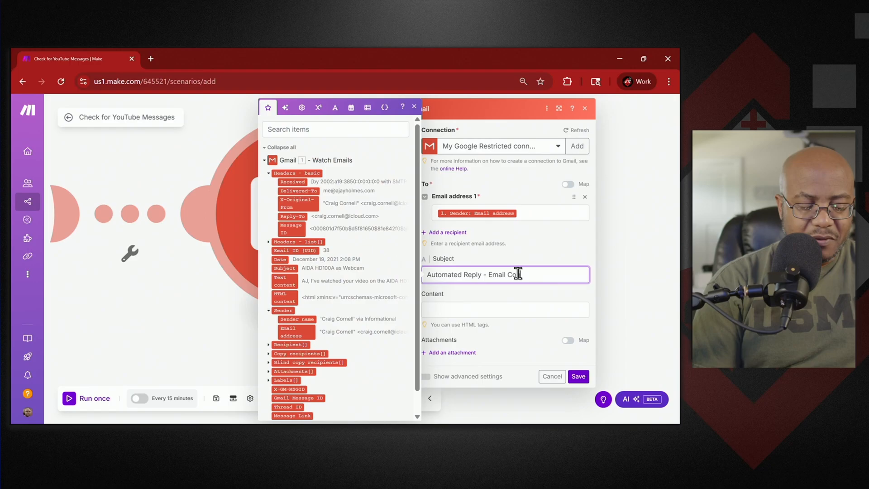
{"action": "type", "text": "firmation"}
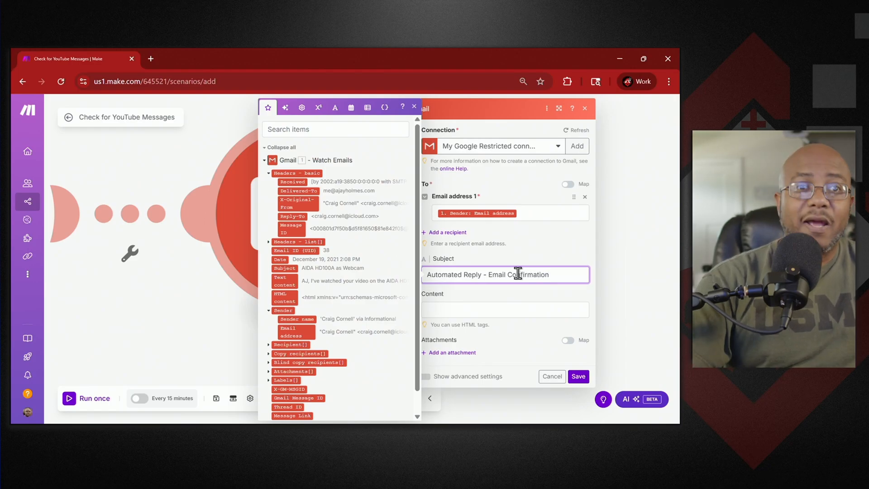
{"action": "left_click", "coordinate": [504, 309]}
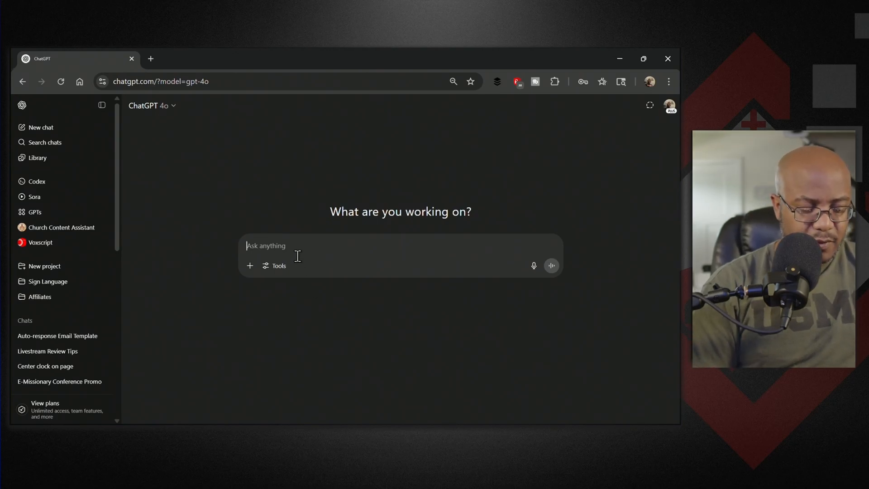
Draft a ChatGPT prompt for an auto-reply to info-address senders promising replies within 48-72 hours.
{"action": "type", "text": "create an automated email response to anyone"}
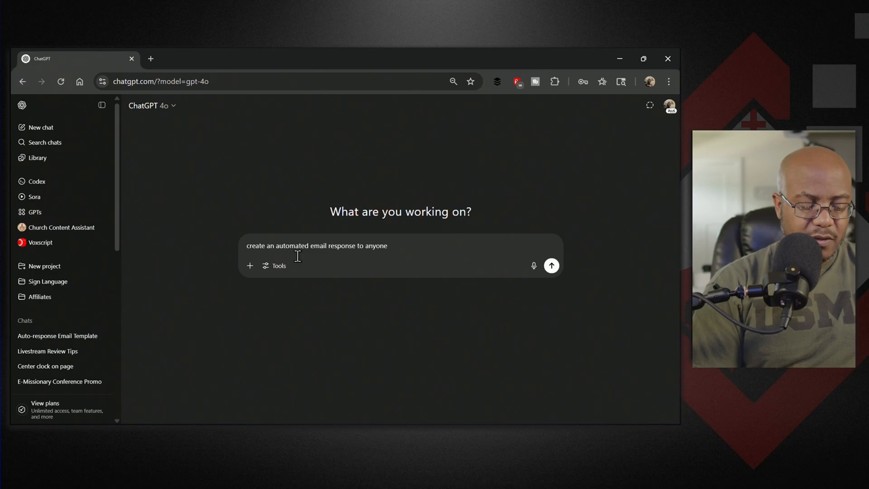
{"action": "type", "text": "that emails"}
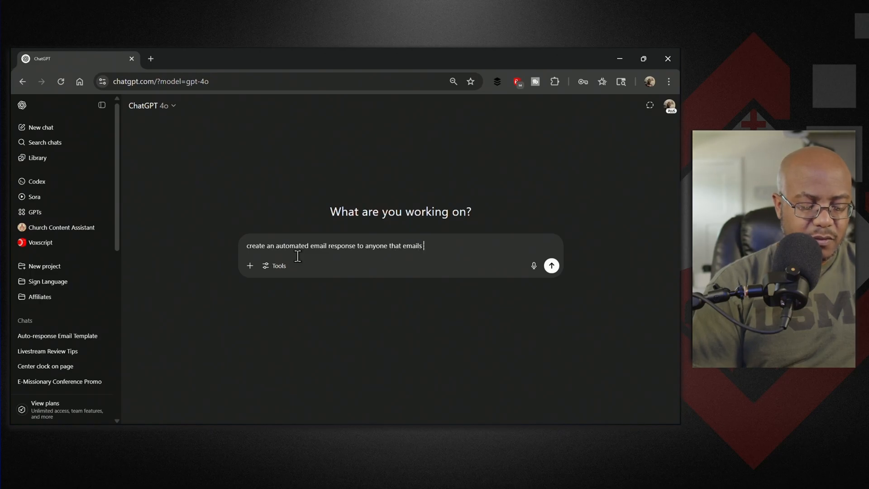
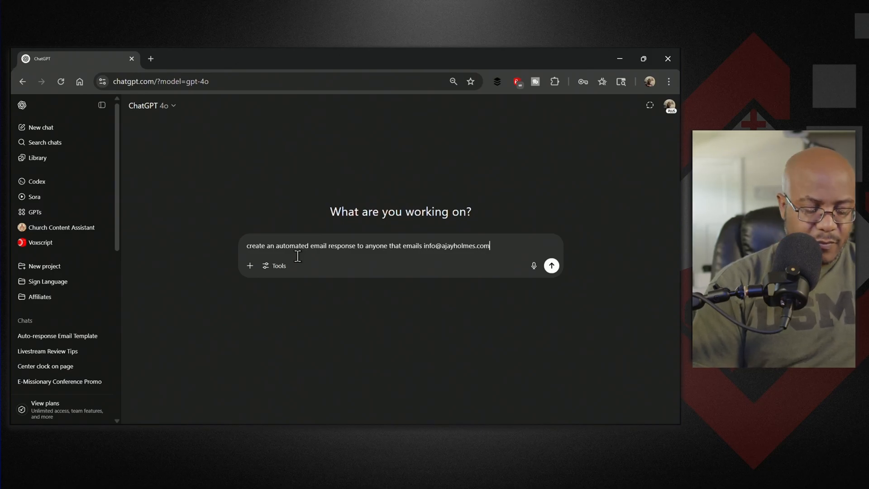
{"action": "type", "text": "telling the"}
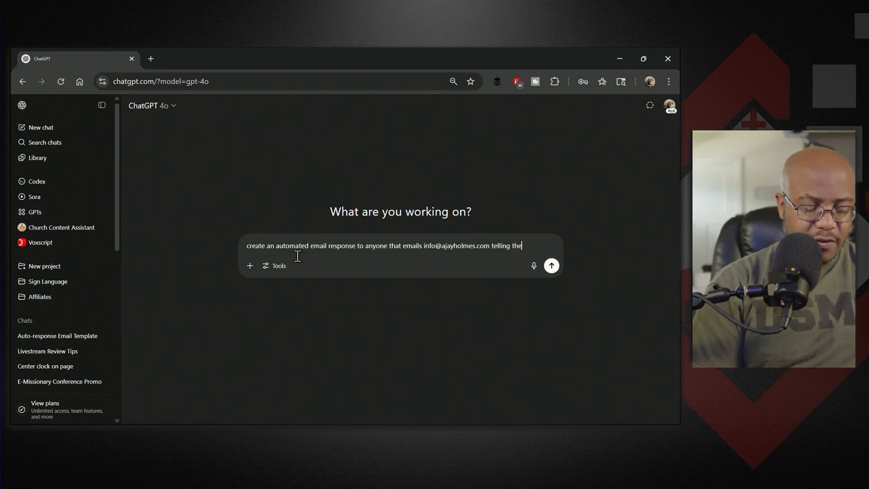
{"action": "type", "text": "m thank you"}
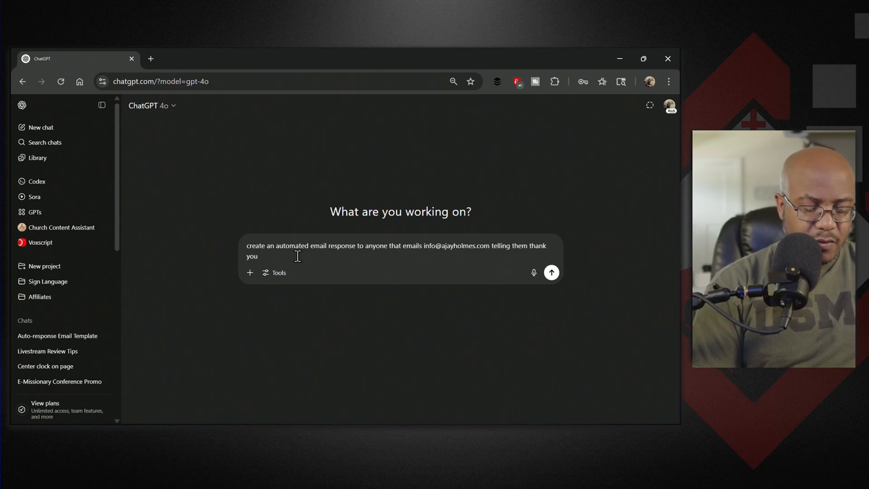
{"action": "type", "text": ", w"}
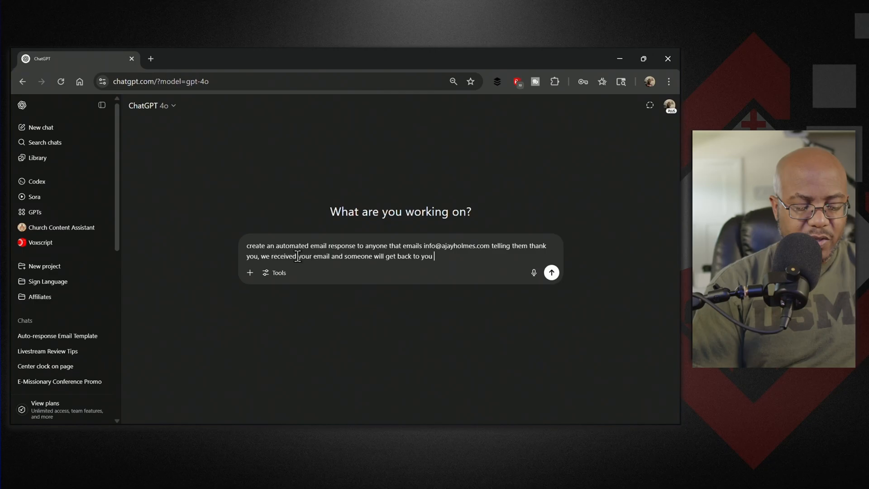
{"action": "type", "text": "in 48"}
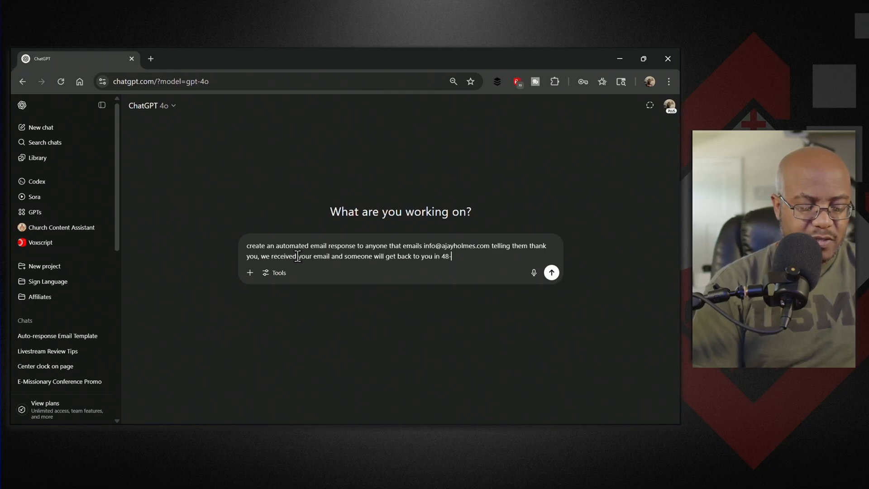
{"action": "type", "text": "-72 hours"}
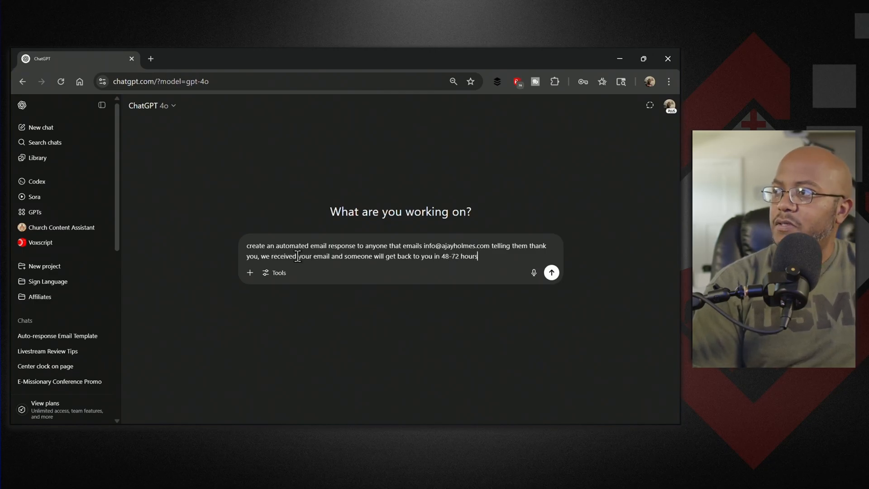
Add that unrelated sponsorship emails are ignored and senders blocked, request HTML format, and send.
{"action": "type", "text": "a"}
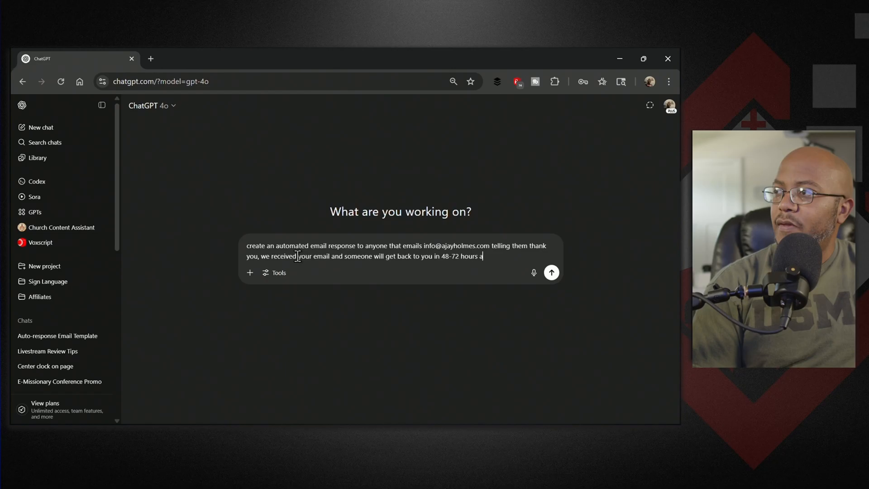
{"action": "type", "text": "nd"}
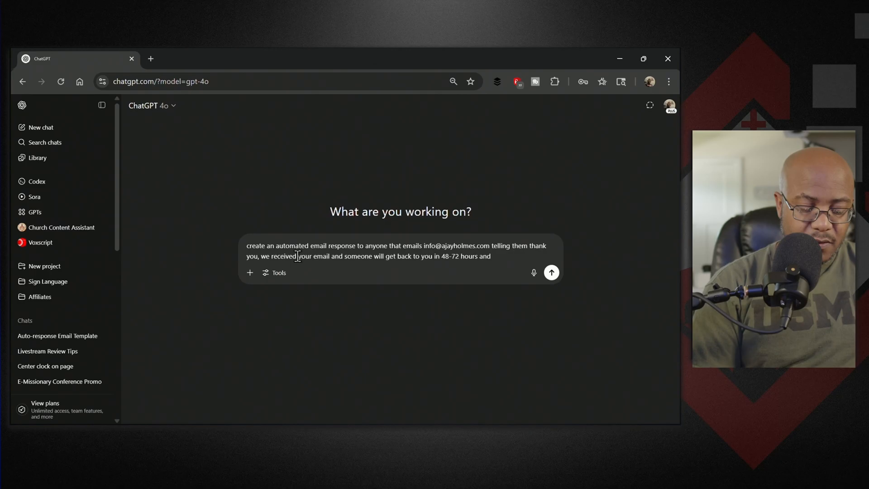
{"action": "type", "text": "all"}
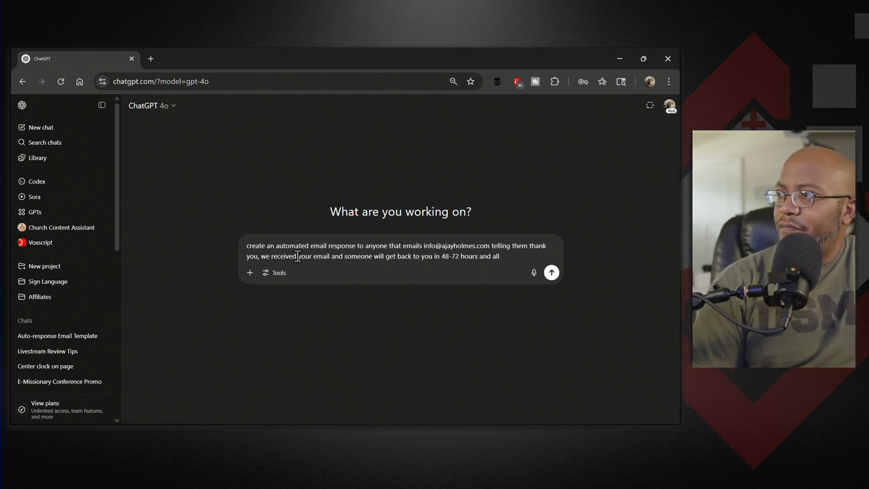
{"action": "type", "text": "emails fo"}
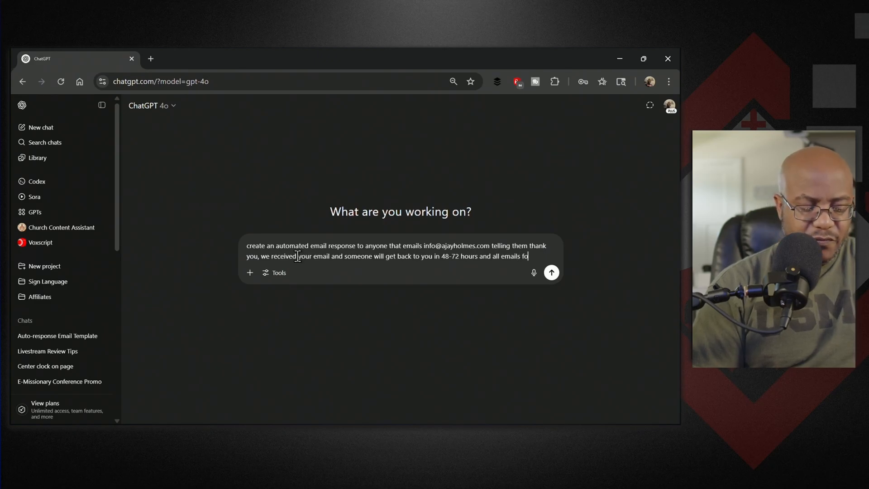
{"action": "type", "text": "r sponsorships outside of media ministry will"}
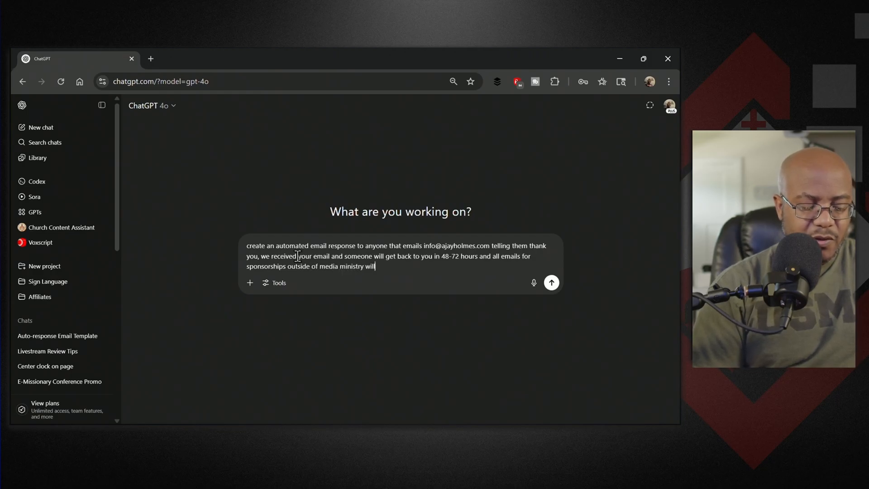
{"action": "type", "text": "be ignored"}
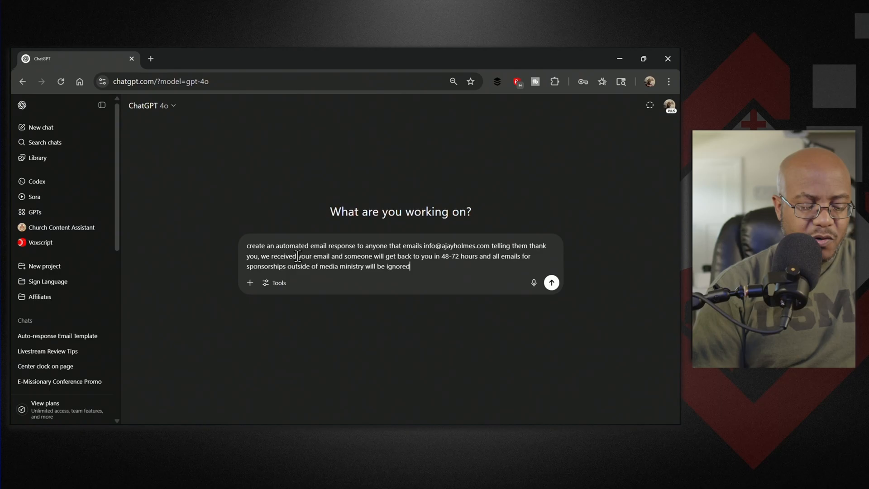
{"action": "type", "text": "and your email will be"}
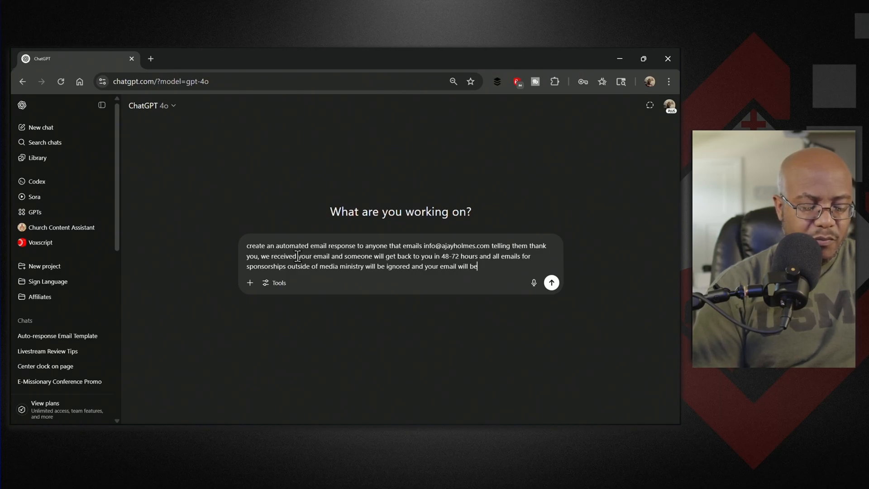
{"action": "type", "text": "blocked"}
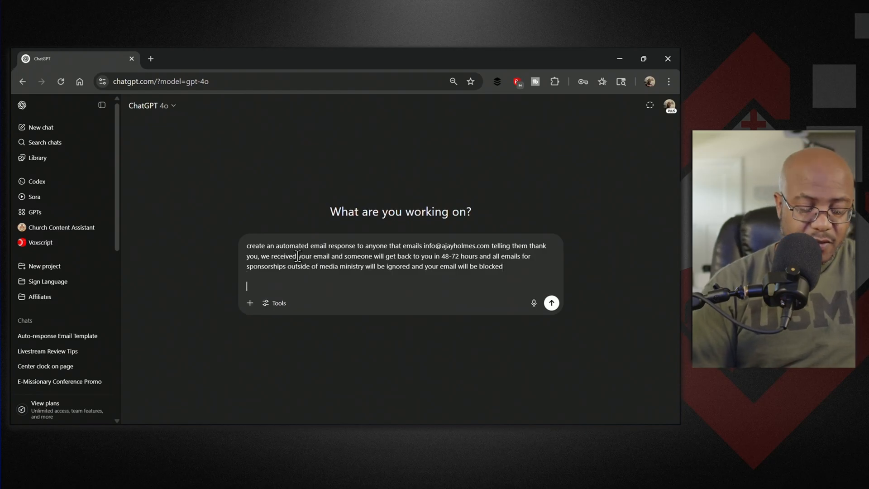
{"action": "type", "text": "please put"}
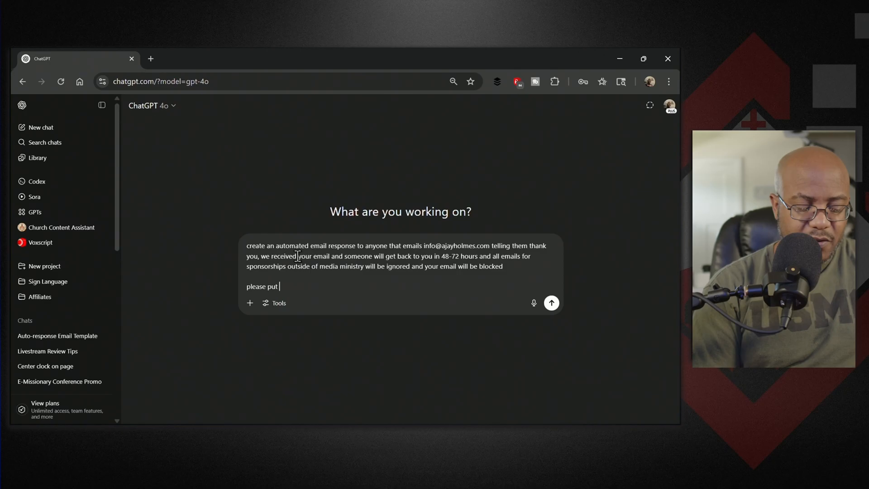
{"action": "type", "text": "this in HTML format"}
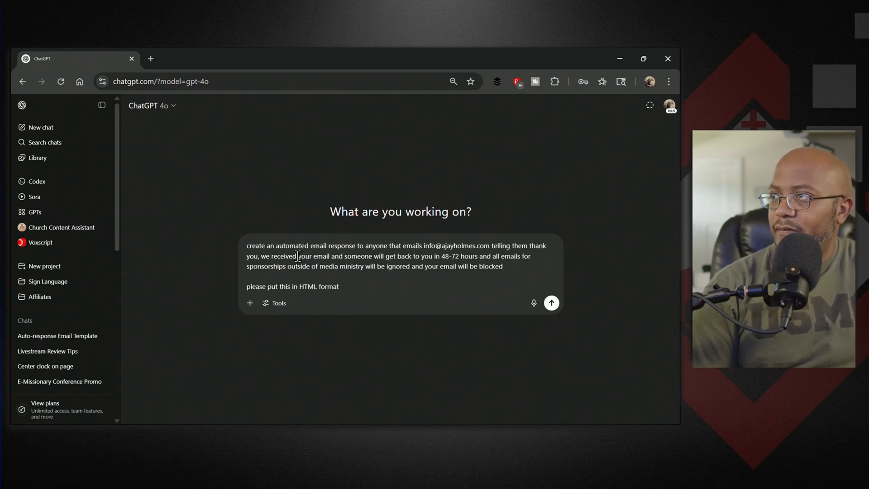
{"action": "left_click", "coordinate": [551, 303]}
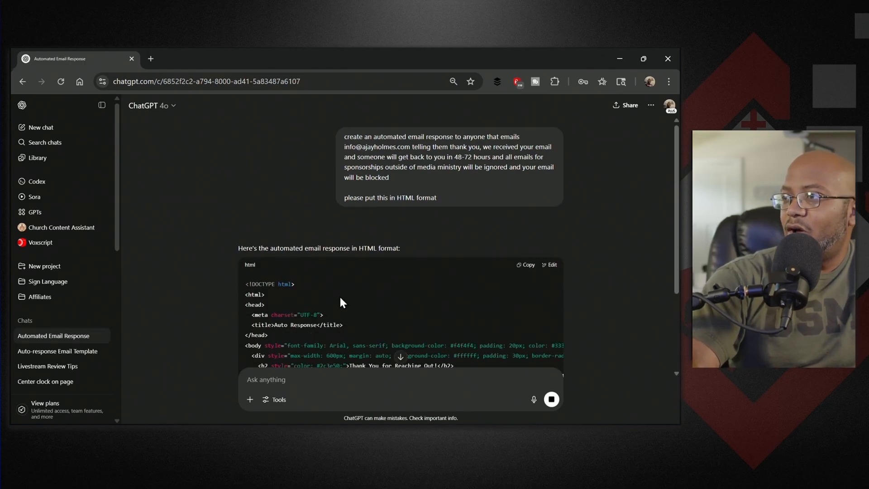
Scroll through ChatGPT's generated HTML auto-reply code and copy it.
{"action": "scroll", "scroll_direction": "down", "scroll_amount": 3}
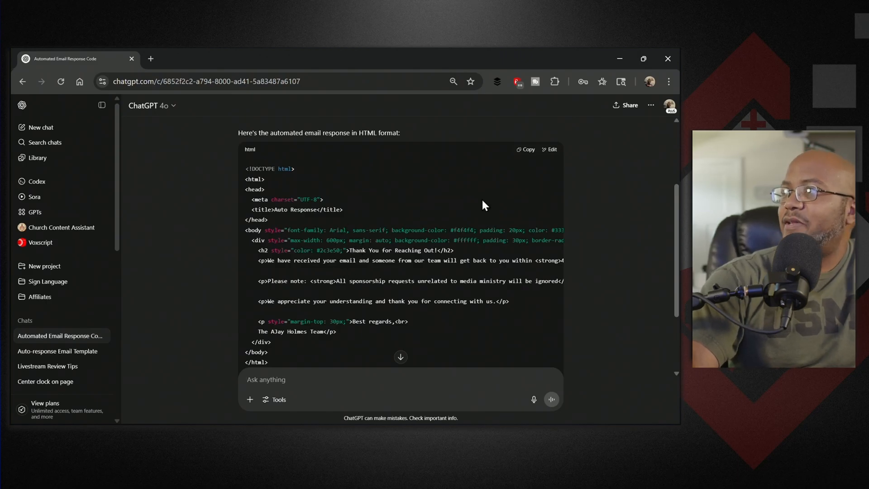
{"action": "left_click", "coordinate": [525, 149]}
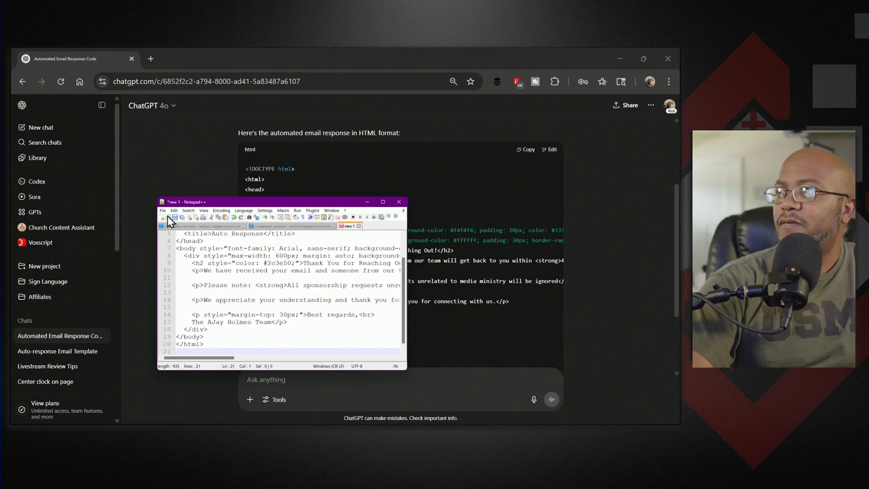
Save the pasted auto-reply code on the Desktop as 'new 1test.html'.
{"action": "left_click", "coordinate": [163, 210]}
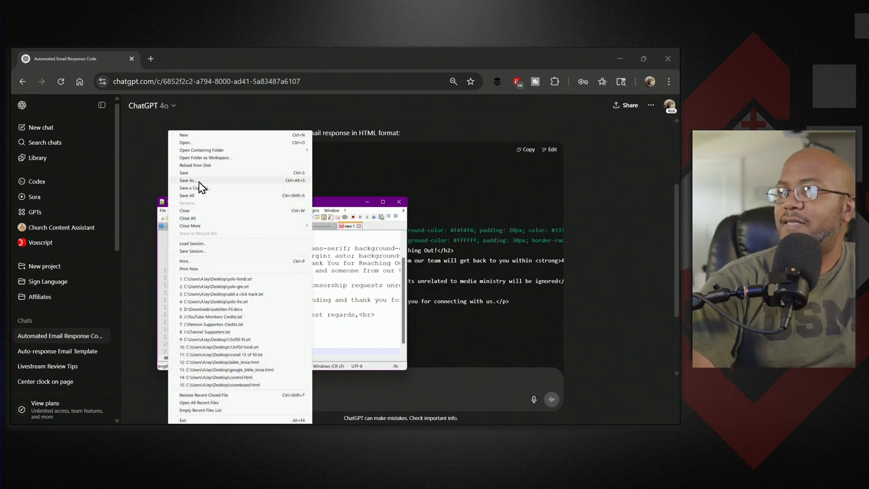
{"action": "left_click", "coordinate": [187, 180]}
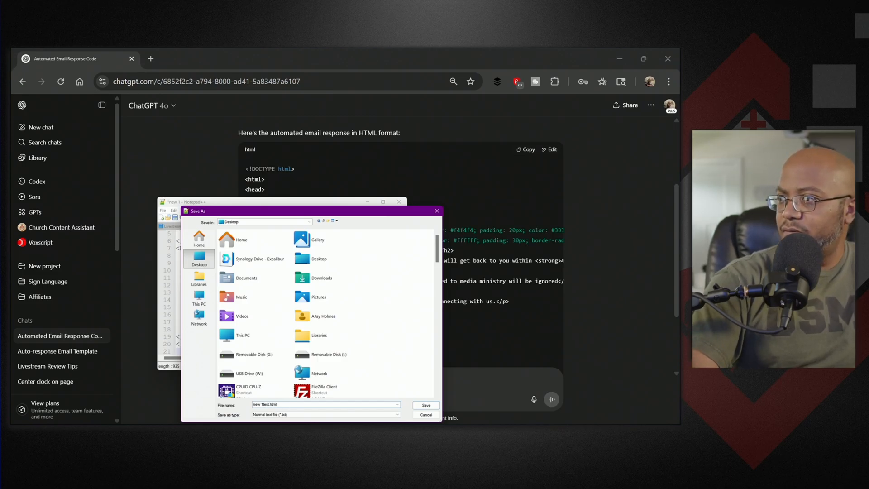
{"action": "left_click", "coordinate": [395, 415]}
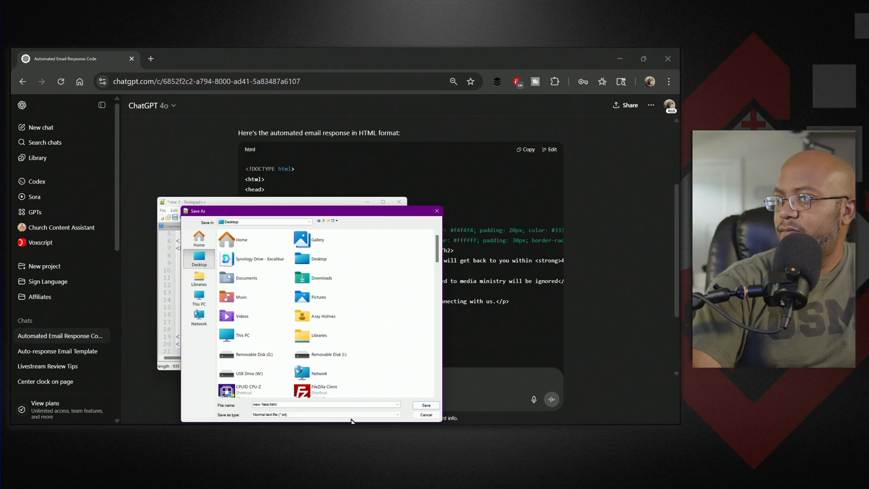
{"action": "left_click", "coordinate": [397, 415]}
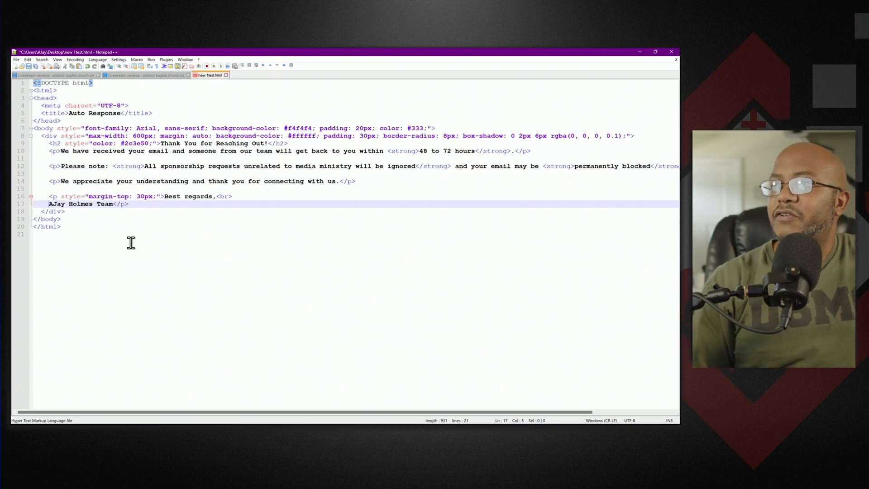
Type the new team name into the HTML code's sign-off line.
{"action": "type", "text": "the"}
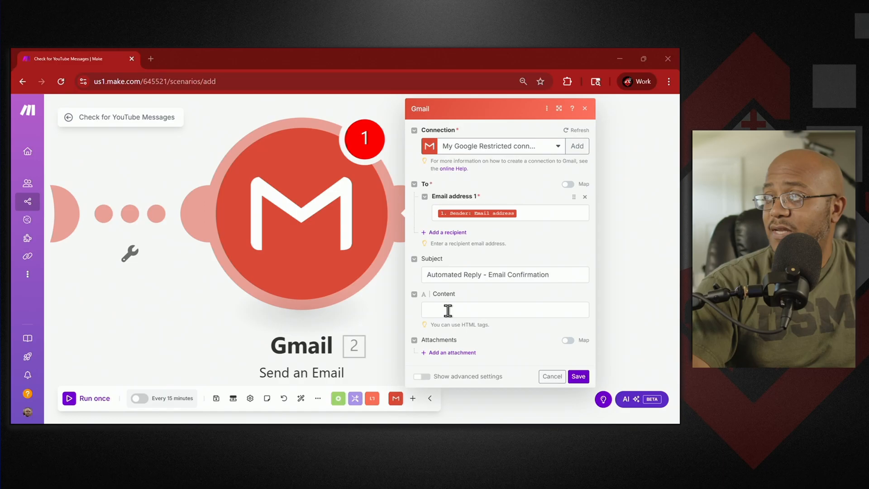
Paste the HTML auto-reply into the Send an Email content field and save the module.
{"action": "left_click", "coordinate": [503, 309]}
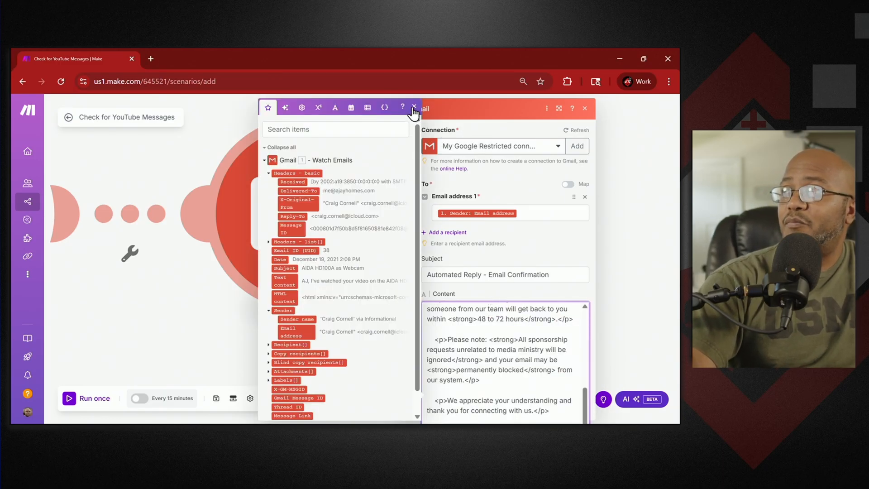
{"action": "left_click", "coordinate": [413, 107]}
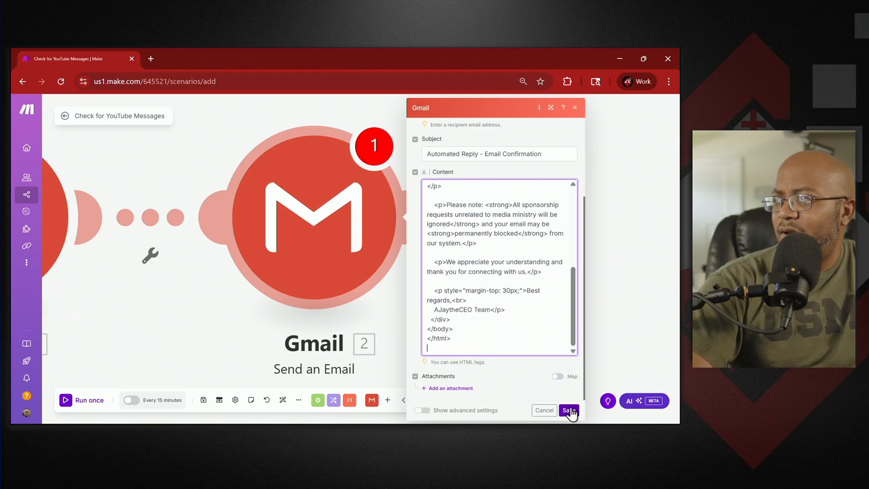
{"action": "left_click", "coordinate": [569, 410]}
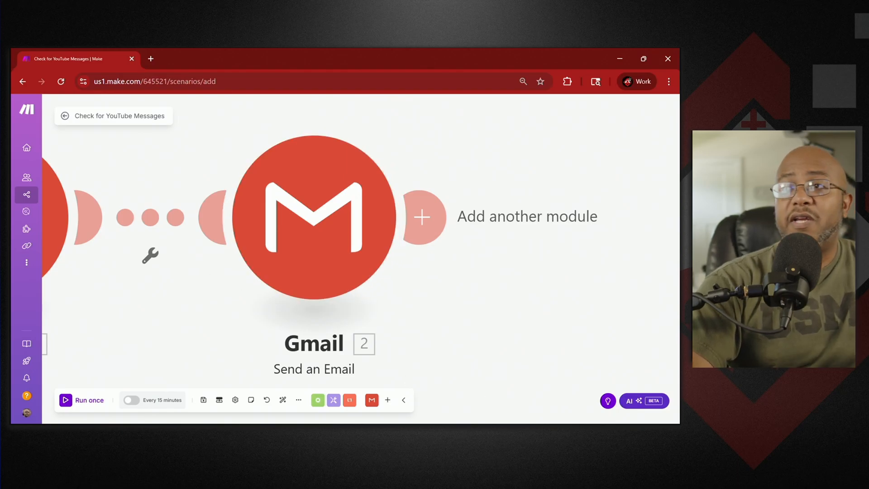
{"action": "mouse_move", "coordinate": [92, 165]}
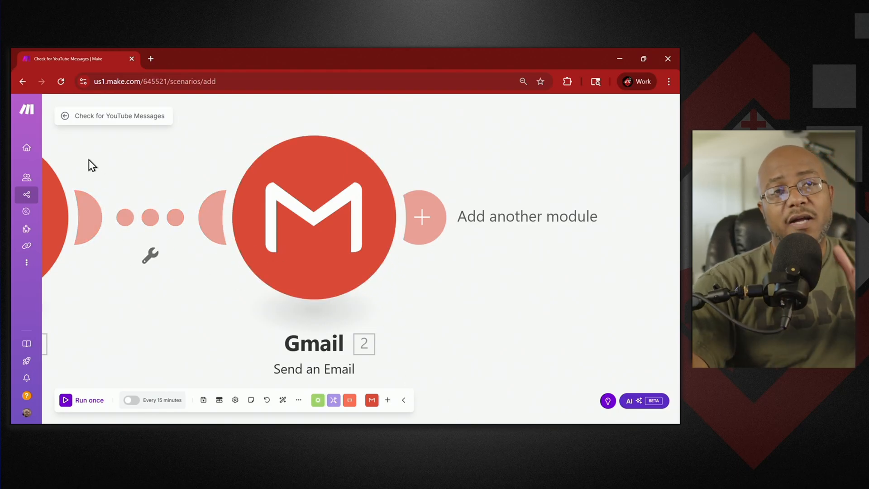
{"action": "mouse_move", "coordinate": [432, 379]}
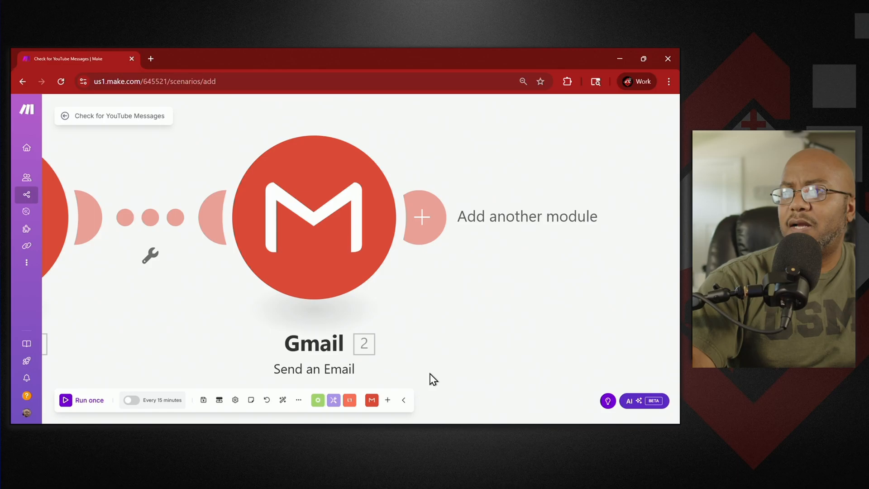
{"action": "mouse_move", "coordinate": [235, 399]}
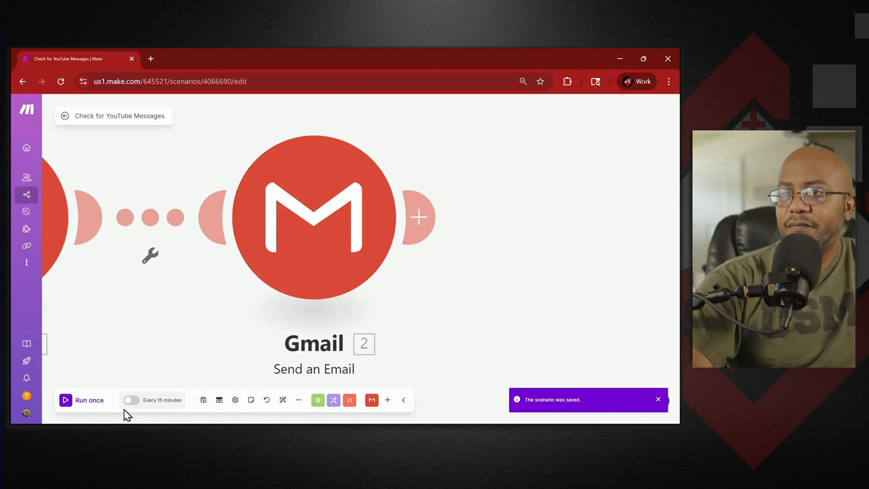
Turn on scheduling at regular 15-minute intervals and save it.
{"action": "left_click", "coordinate": [132, 400]}
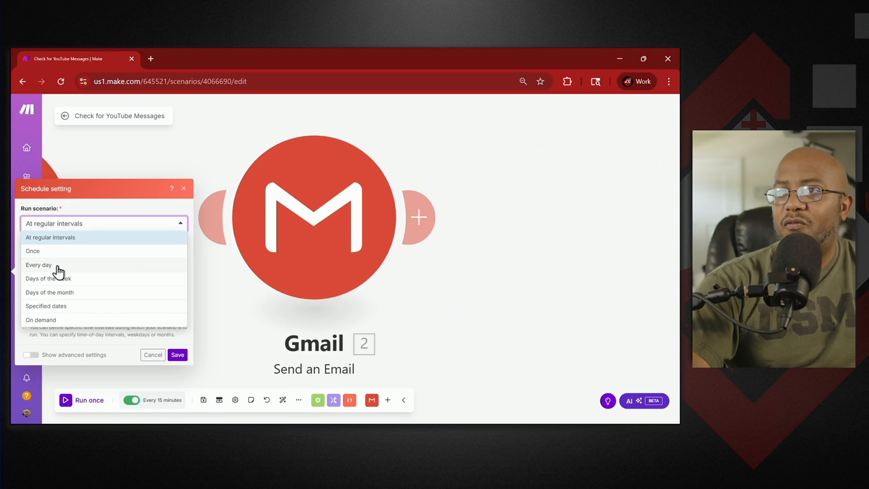
{"action": "mouse_move", "coordinate": [59, 327]}
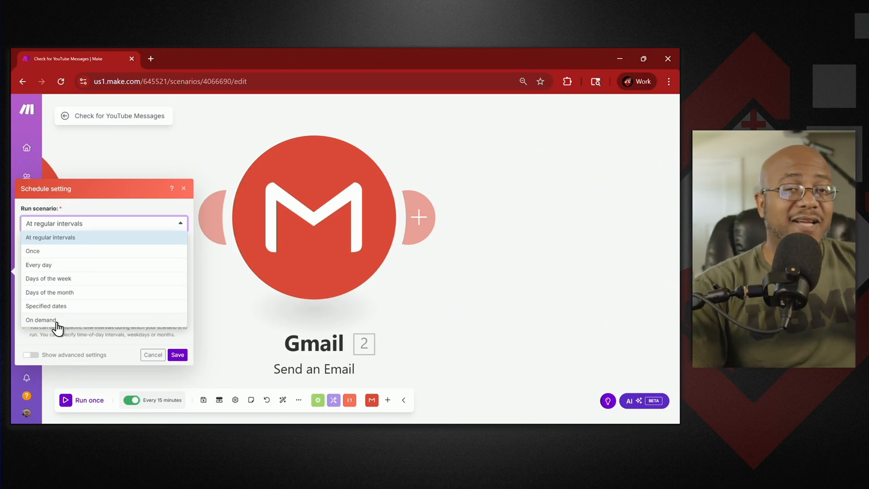
{"action": "mouse_move", "coordinate": [123, 194]}
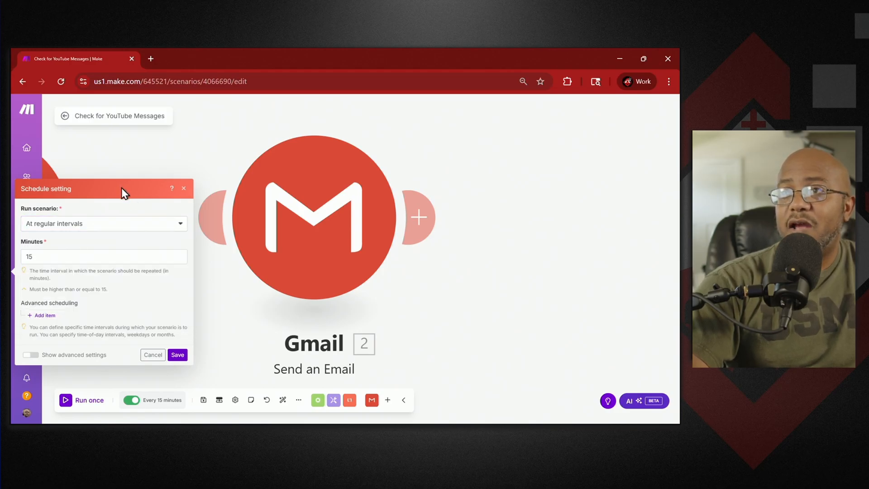
{"action": "mouse_move", "coordinate": [199, 341]}
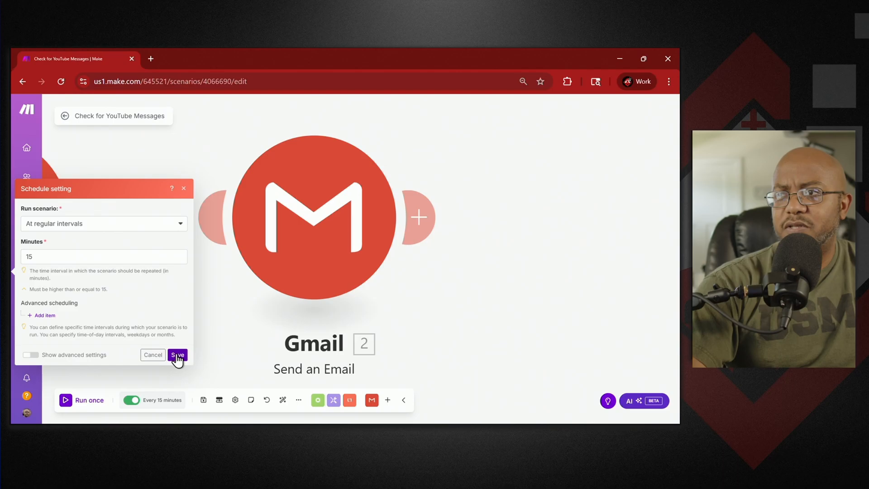
{"action": "left_click", "coordinate": [177, 355]}
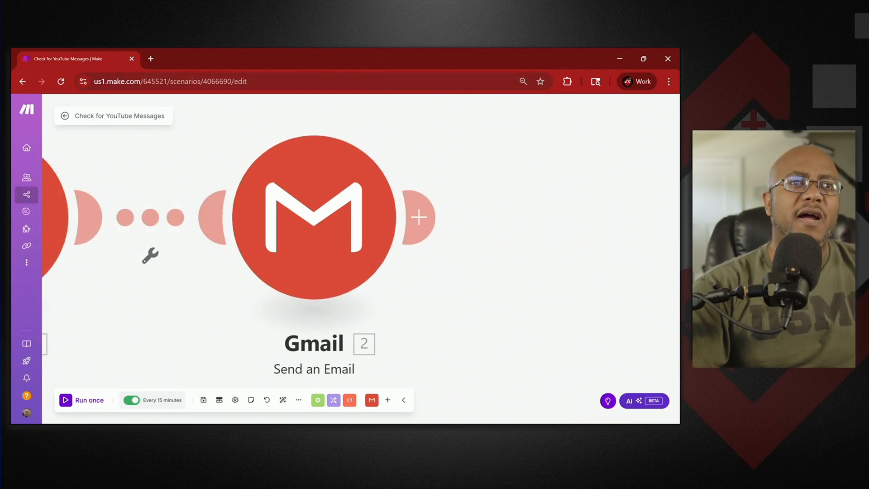
{"action": "mouse_move", "coordinate": [432, 276]}
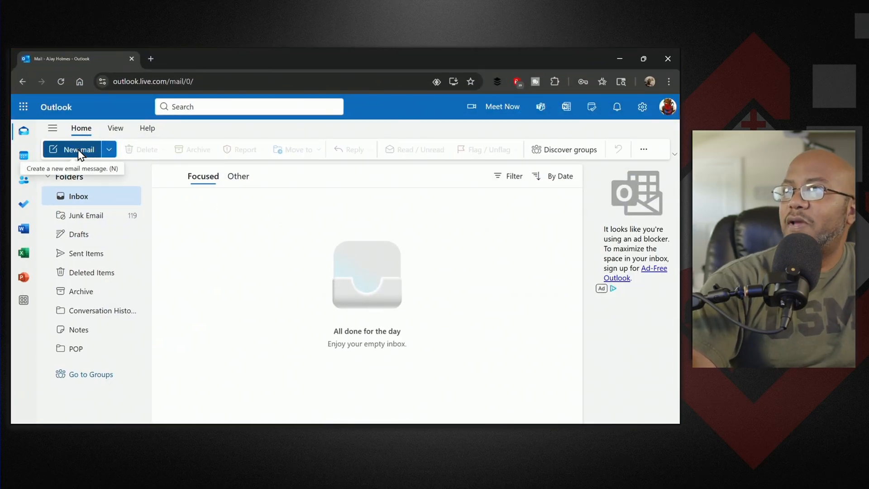
Send a test email to the info address titled 'Thank you for the awesome videos'.
{"action": "left_click", "coordinate": [73, 149]}
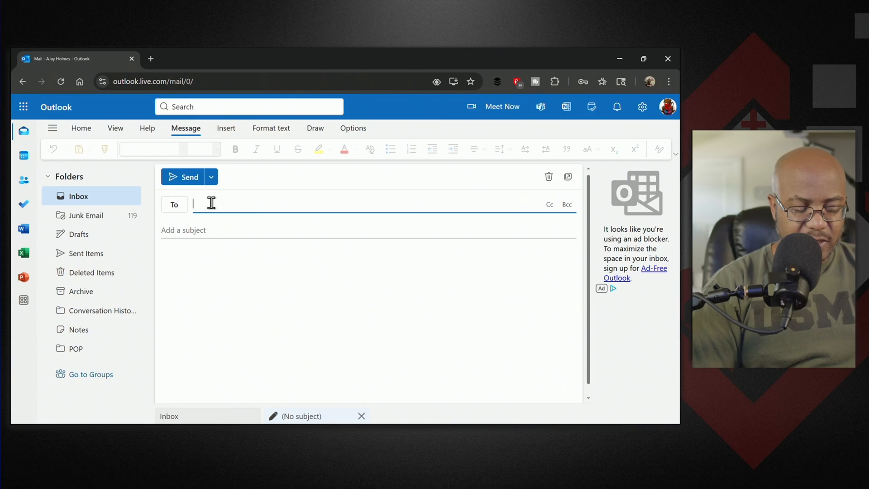
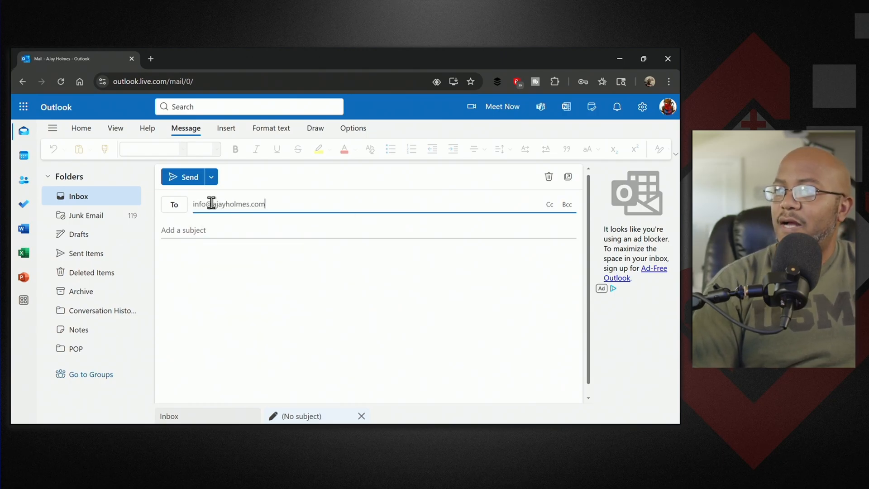
{"action": "left_click", "coordinate": [188, 230]}
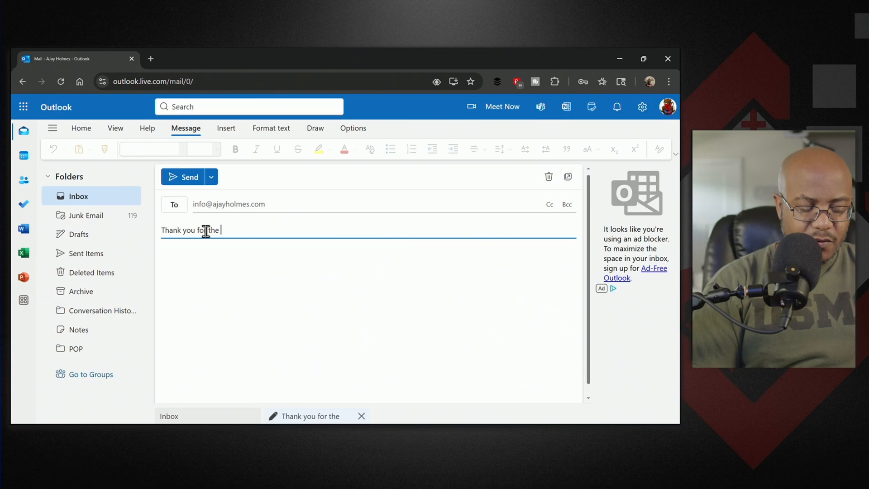
{"action": "type", "text": "awesome"}
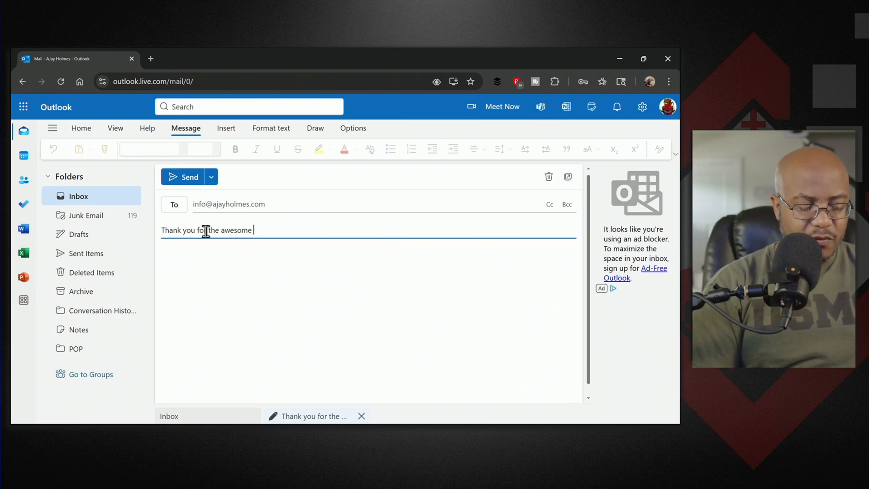
{"action": "type", "text": "videos"}
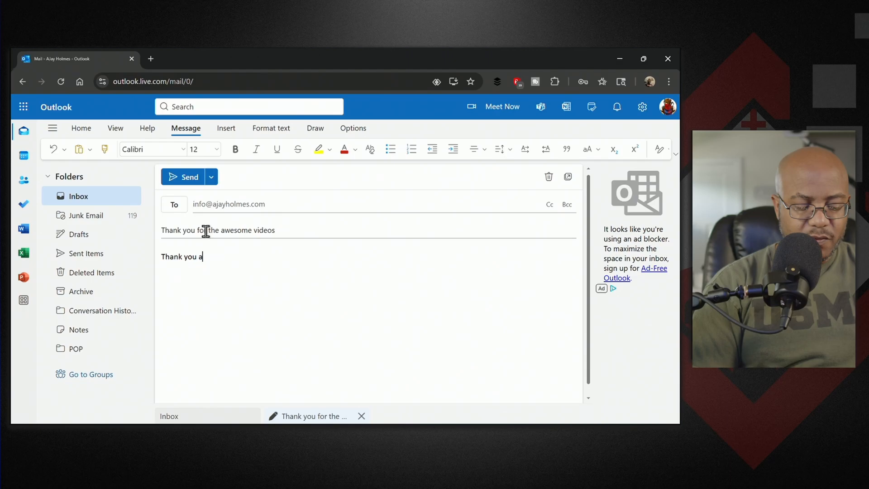
{"action": "type", "text": "gain and this"}
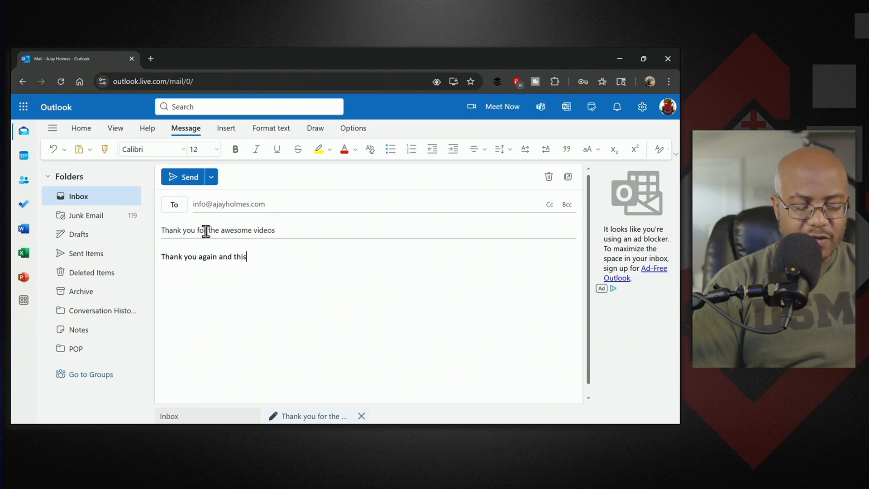
{"action": "type", "text": "is a test"}
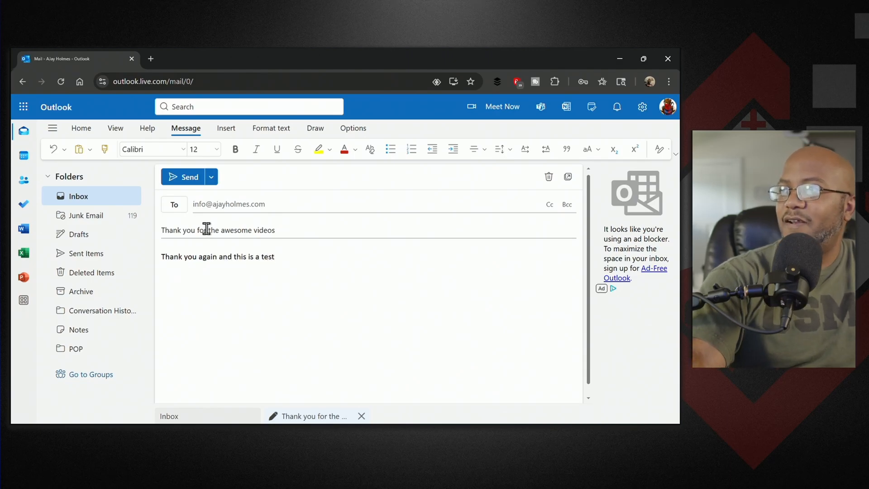
{"action": "left_click", "coordinate": [188, 176]}
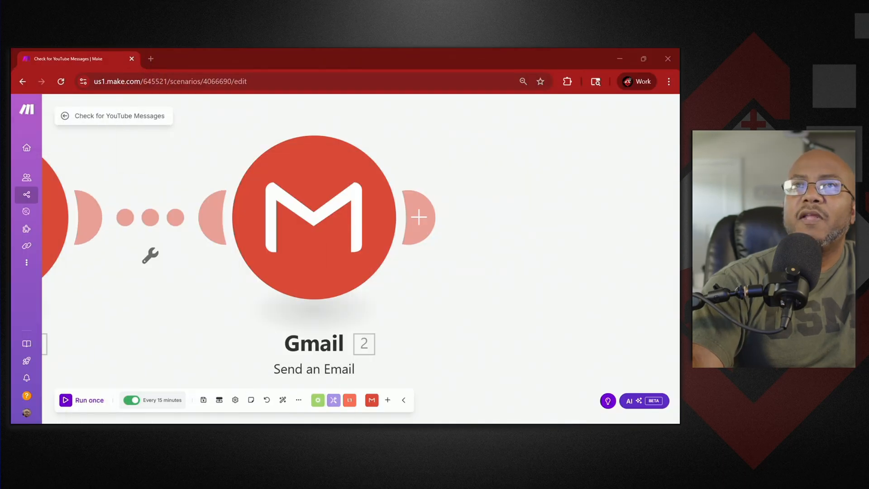
{"action": "mouse_move", "coordinate": [103, 400]}
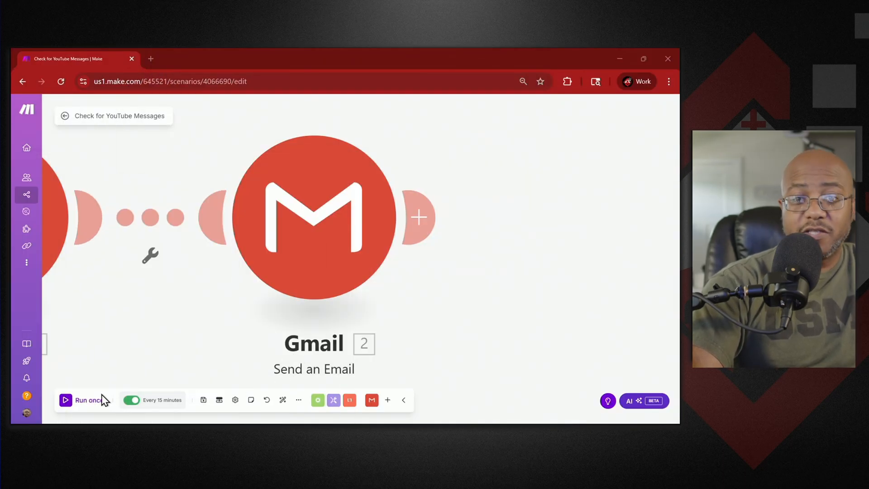
{"action": "mouse_move", "coordinate": [91, 407]}
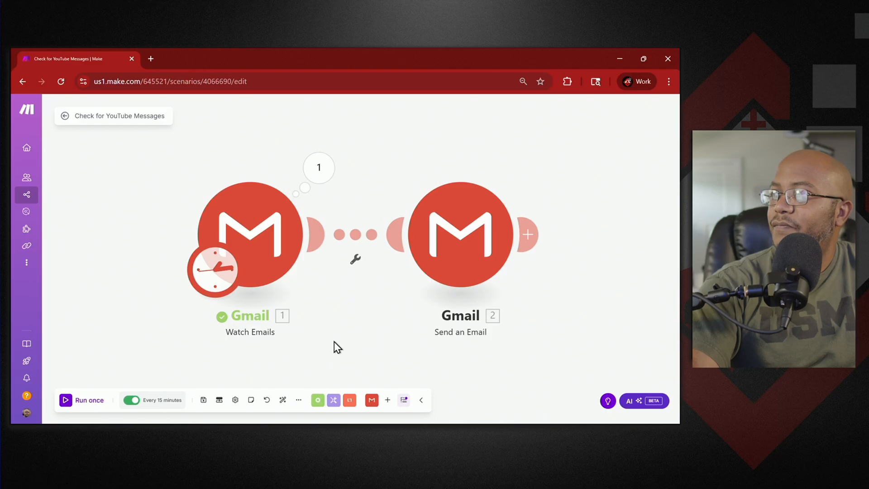
{"action": "mouse_move", "coordinate": [288, 330]}
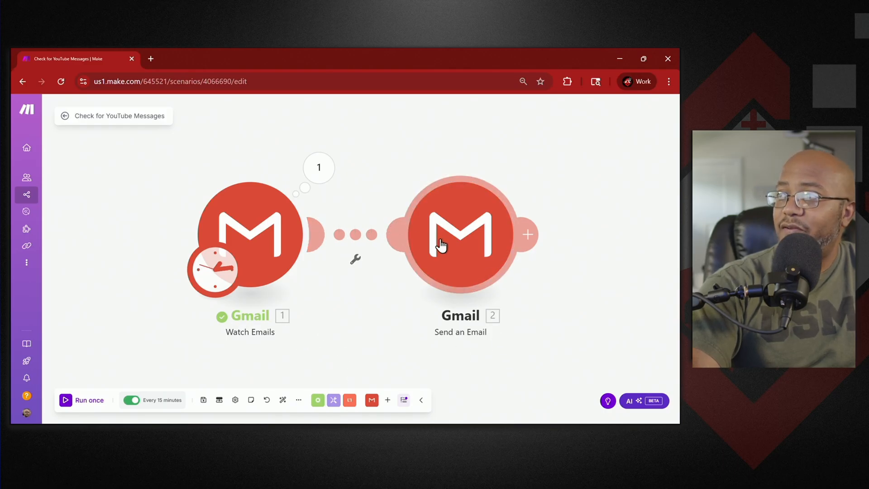
{"action": "mouse_move", "coordinate": [265, 261]}
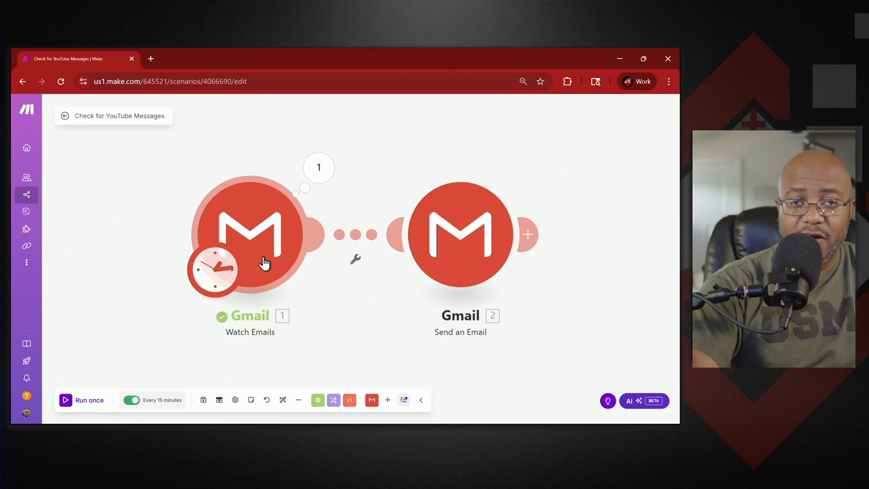
Open the Watch Emails run results, which show no new data returned.
{"action": "left_click", "coordinate": [319, 167]}
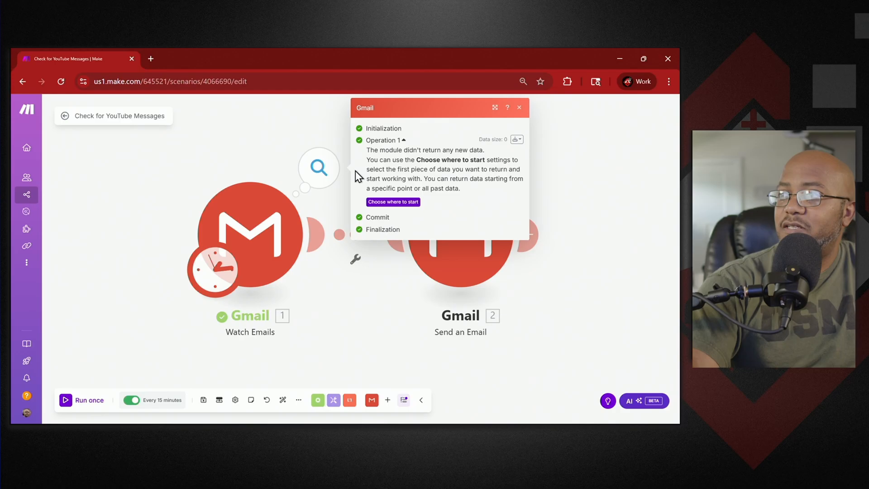
{"action": "mouse_move", "coordinate": [150, 61]}
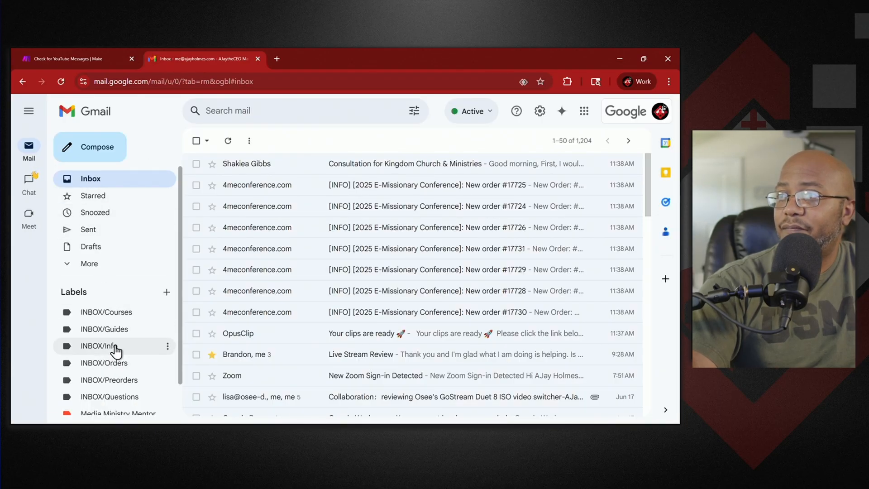
Check INBOX/Info, then open the '[INFO] Thank you for the awesome videos' email in Inbox.
{"action": "left_click", "coordinate": [101, 345]}
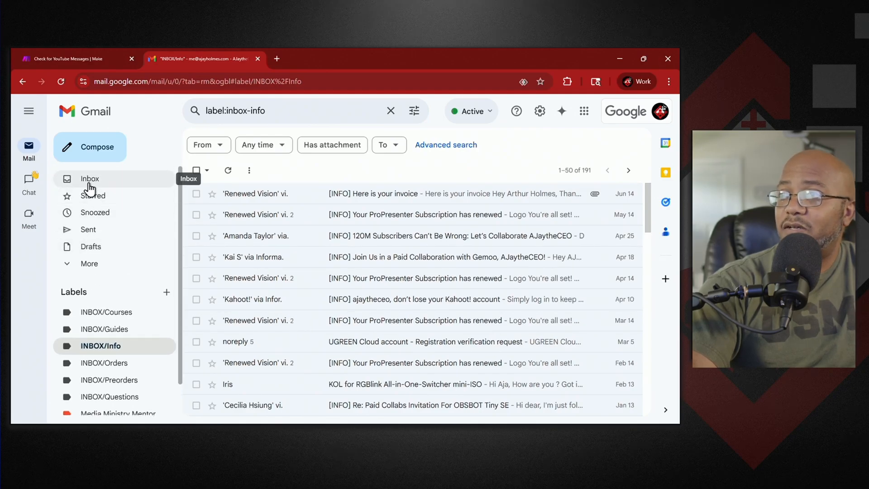
{"action": "left_click", "coordinate": [89, 263]}
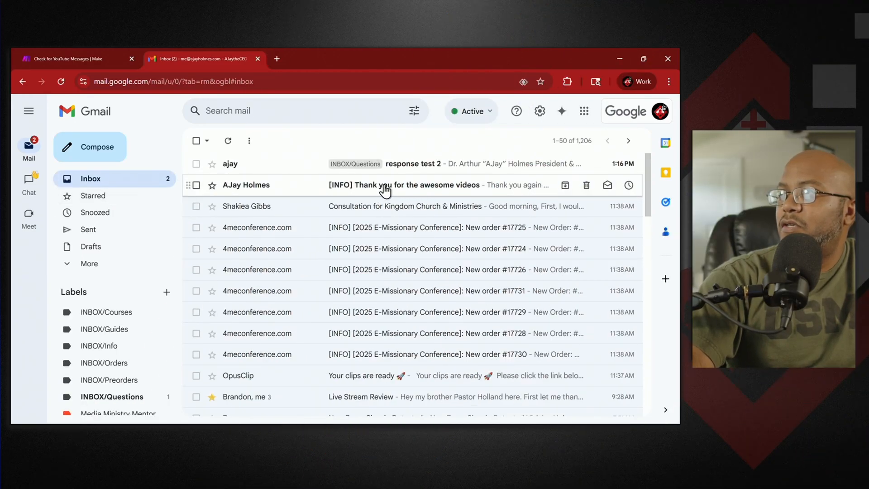
{"action": "left_click", "coordinate": [405, 184]}
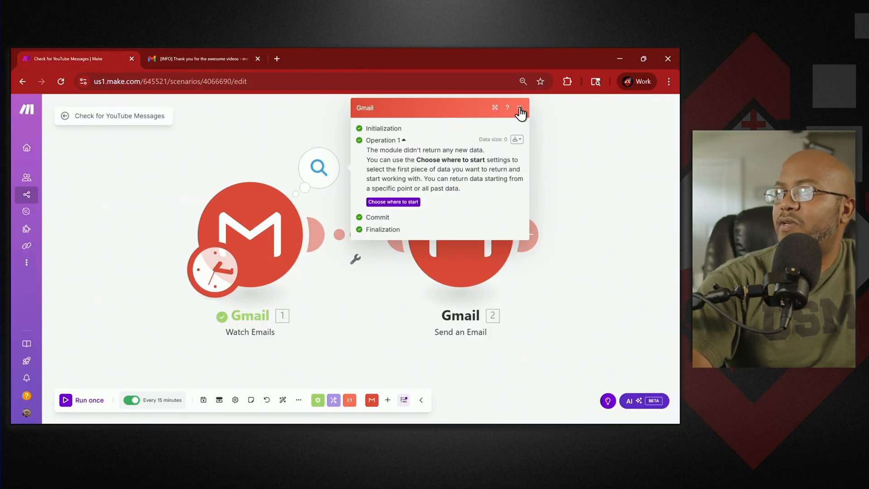
Close the Gmail run results popup and run the scenario once more.
{"action": "left_click", "coordinate": [83, 400]}
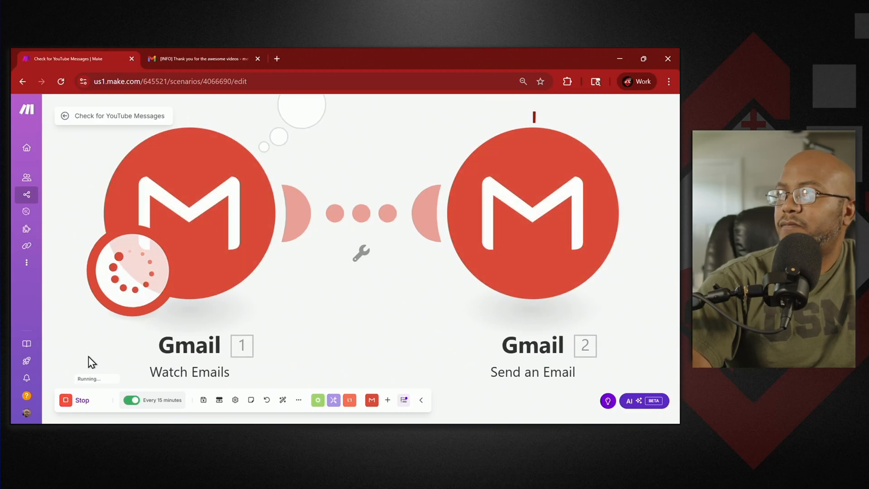
{"action": "left_click", "coordinate": [82, 399]}
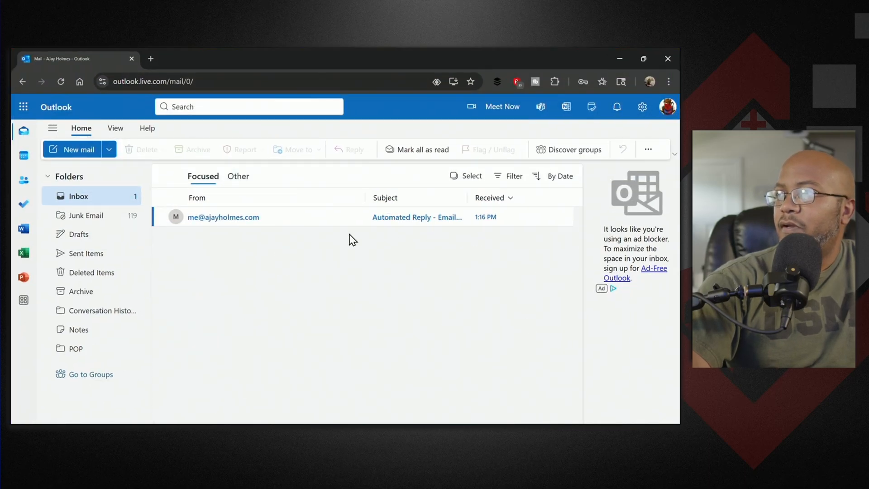
{"action": "mouse_move", "coordinate": [262, 224]}
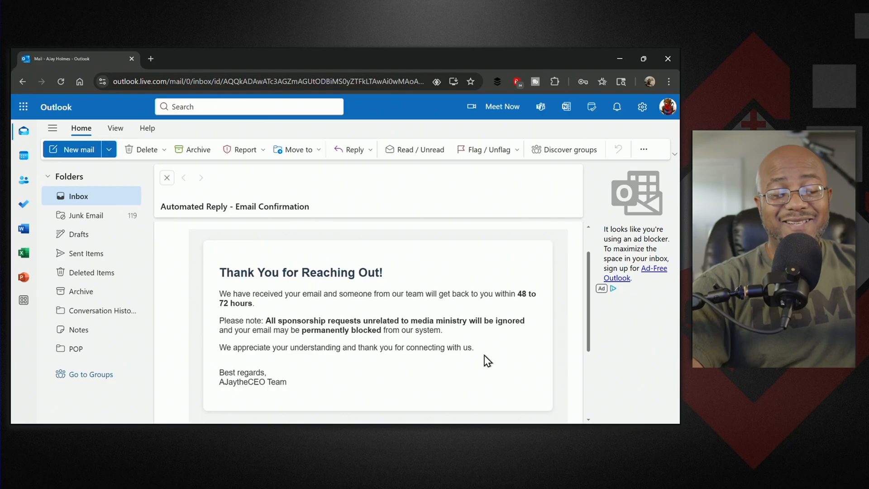
{"action": "mouse_move", "coordinate": [244, 318]}
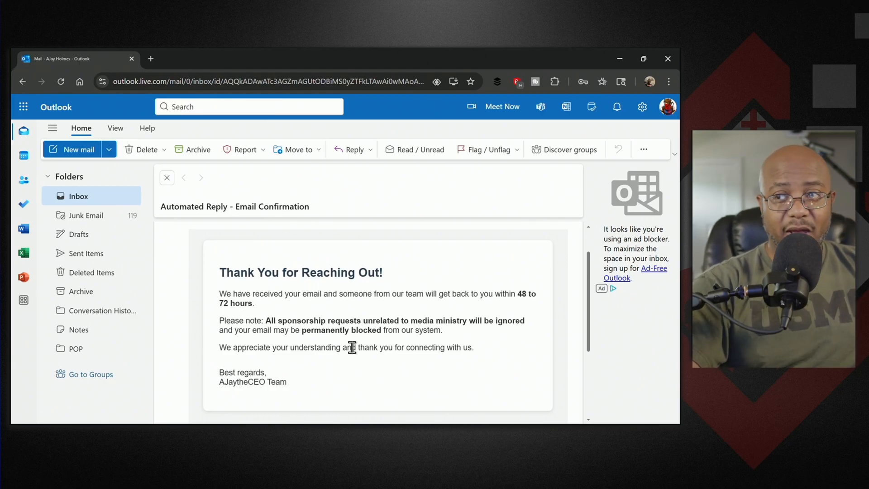
{"action": "mouse_move", "coordinate": [405, 282]}
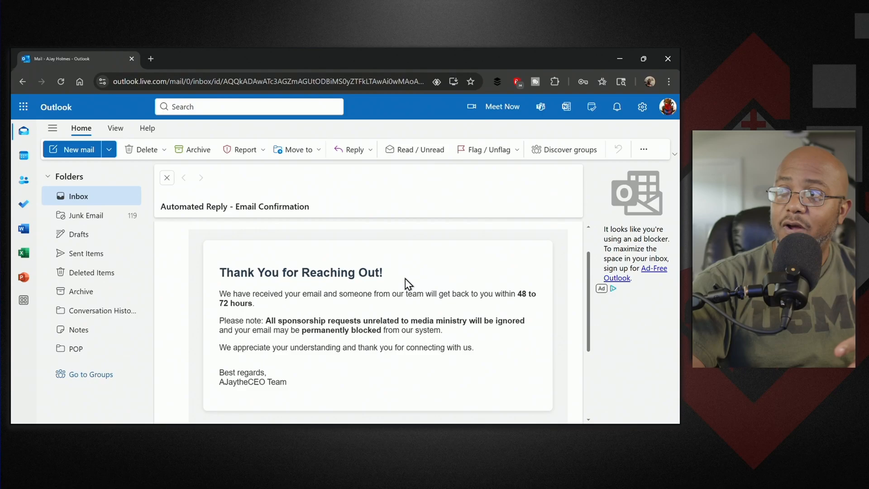
{"action": "mouse_move", "coordinate": [299, 287]}
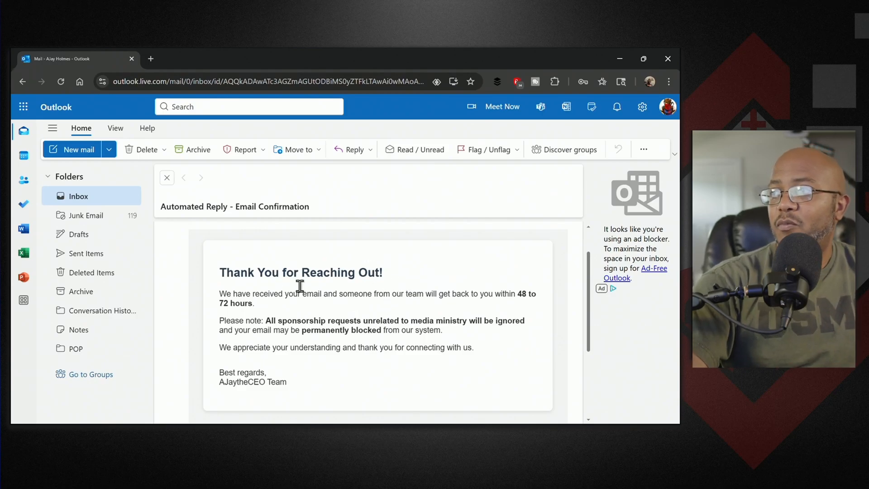